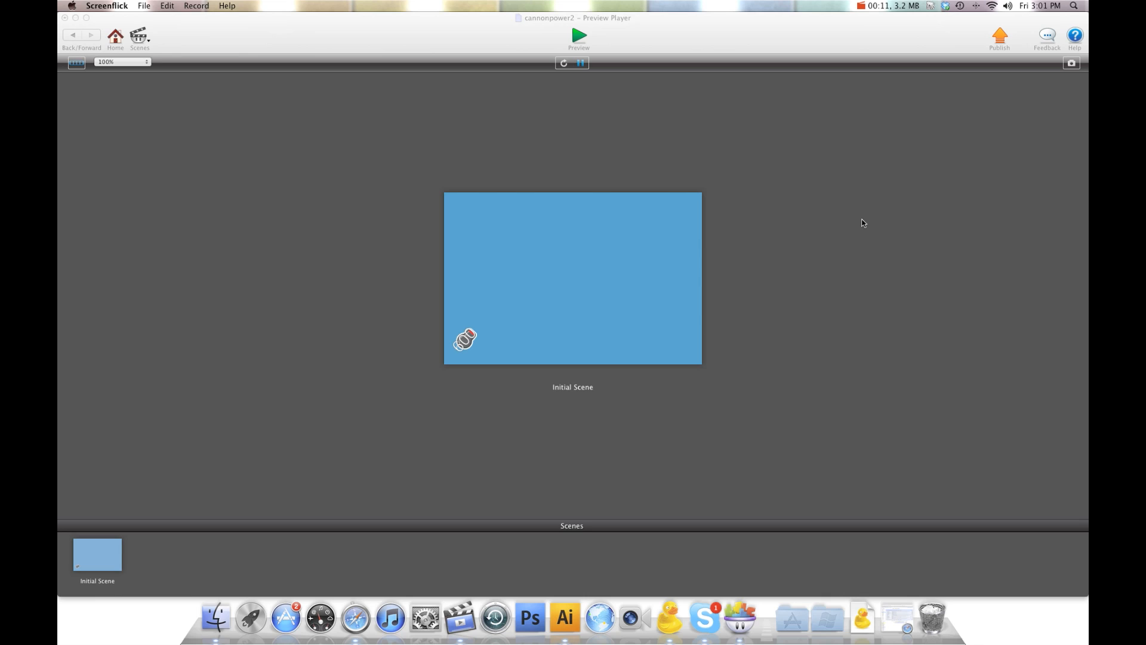
pyautogui.moveTo(475, 342)
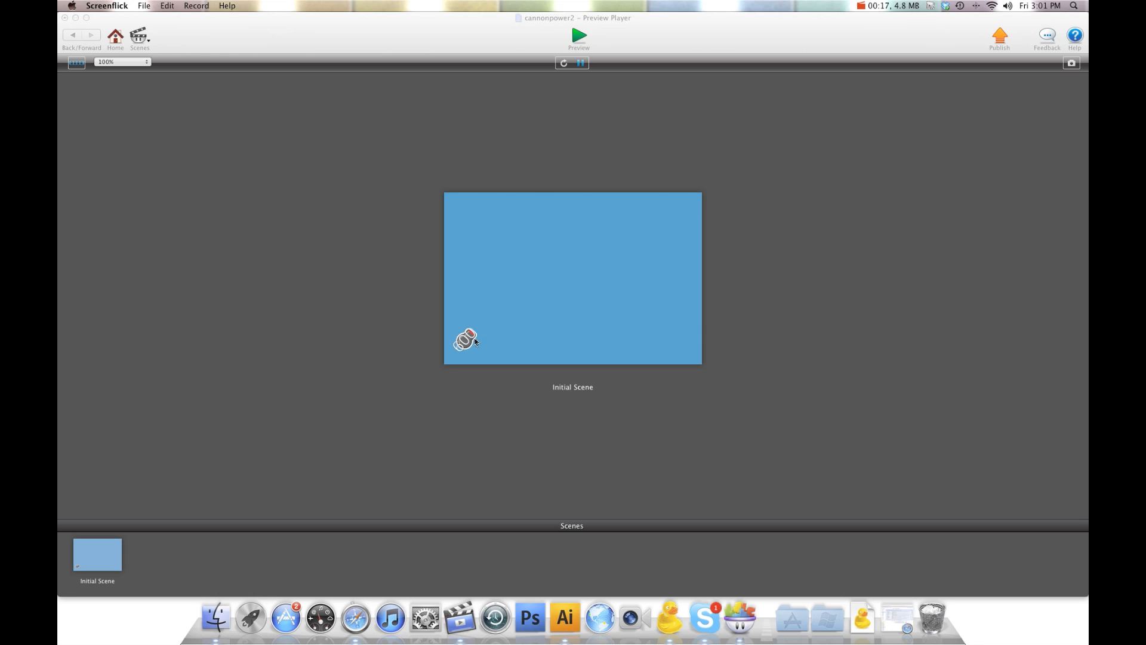
pyautogui.moveTo(512, 330)
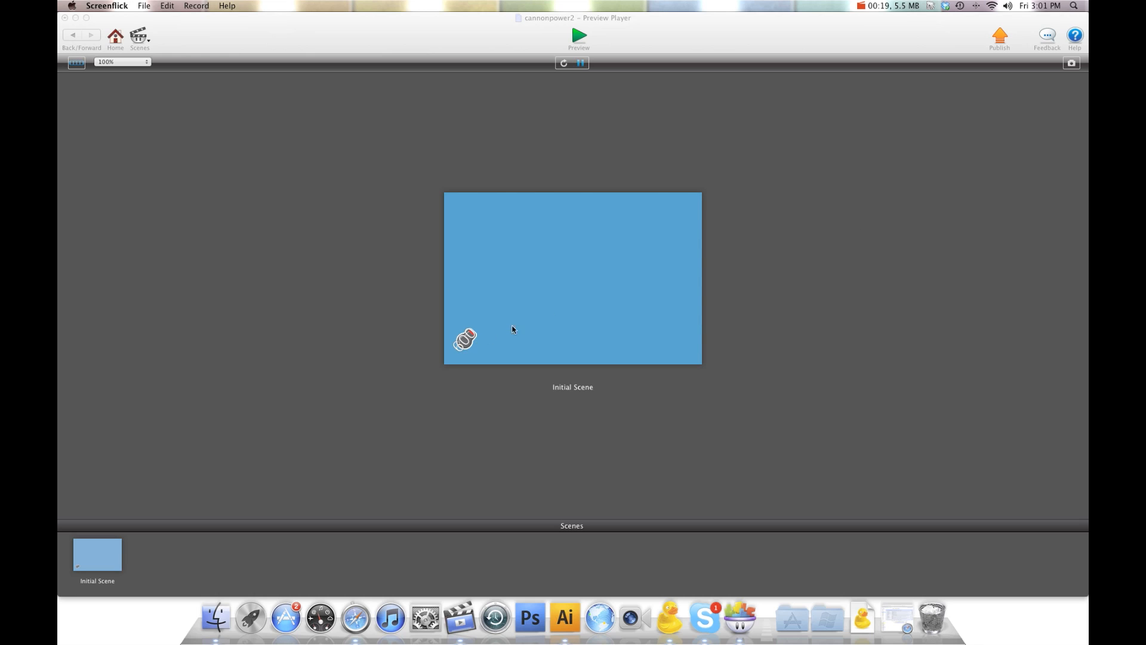
pyautogui.moveTo(511, 253)
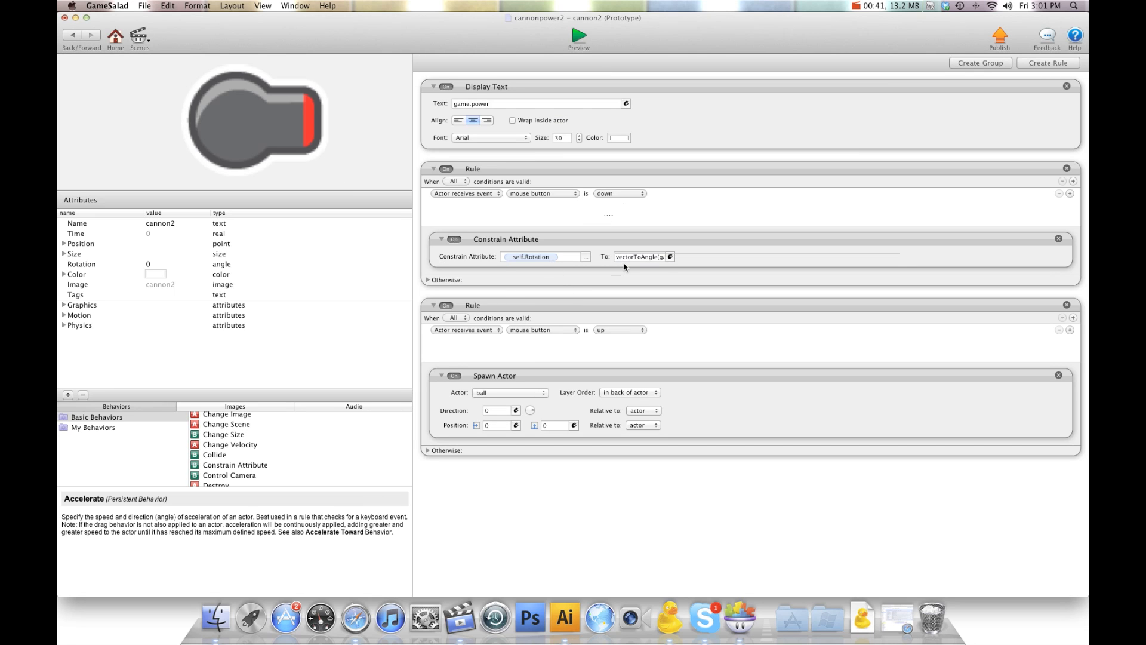
# Step: From the scene's Actors list, reopen the cannon2 actor's prototype editor
pyautogui.click(644, 257)
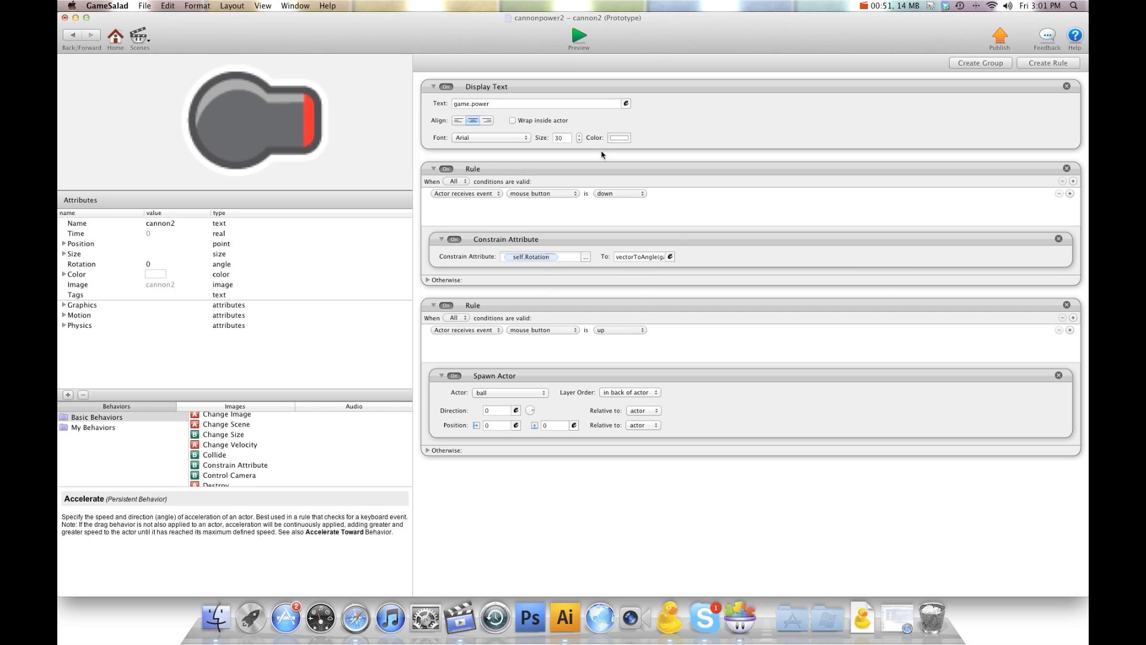
pyautogui.moveTo(538, 333)
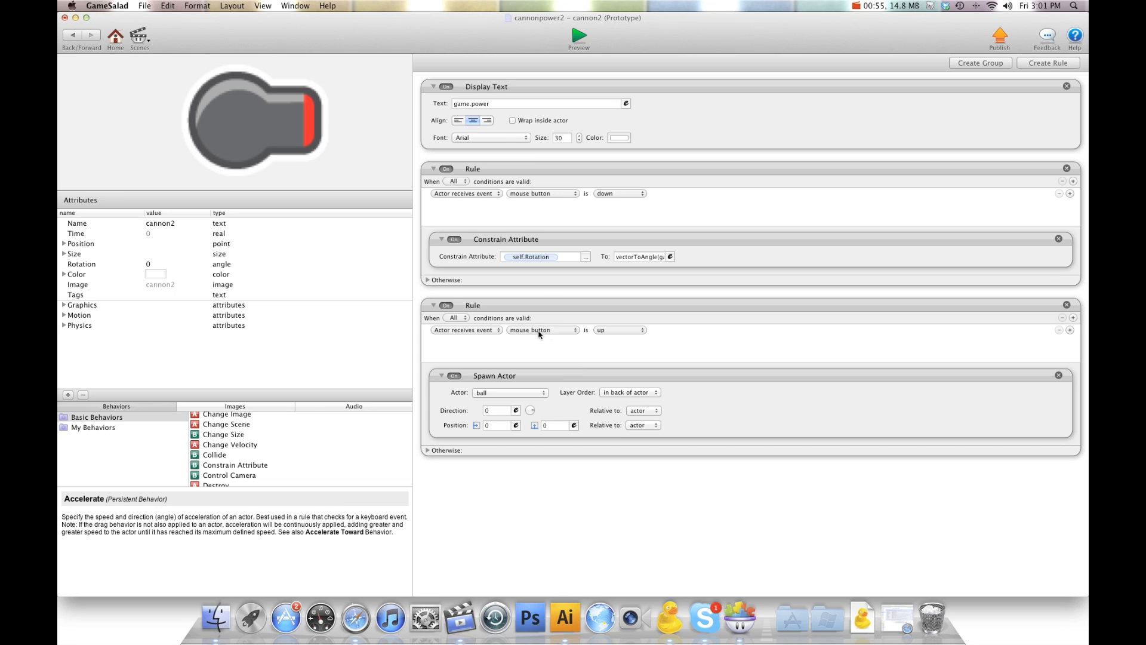
pyautogui.moveTo(551, 372)
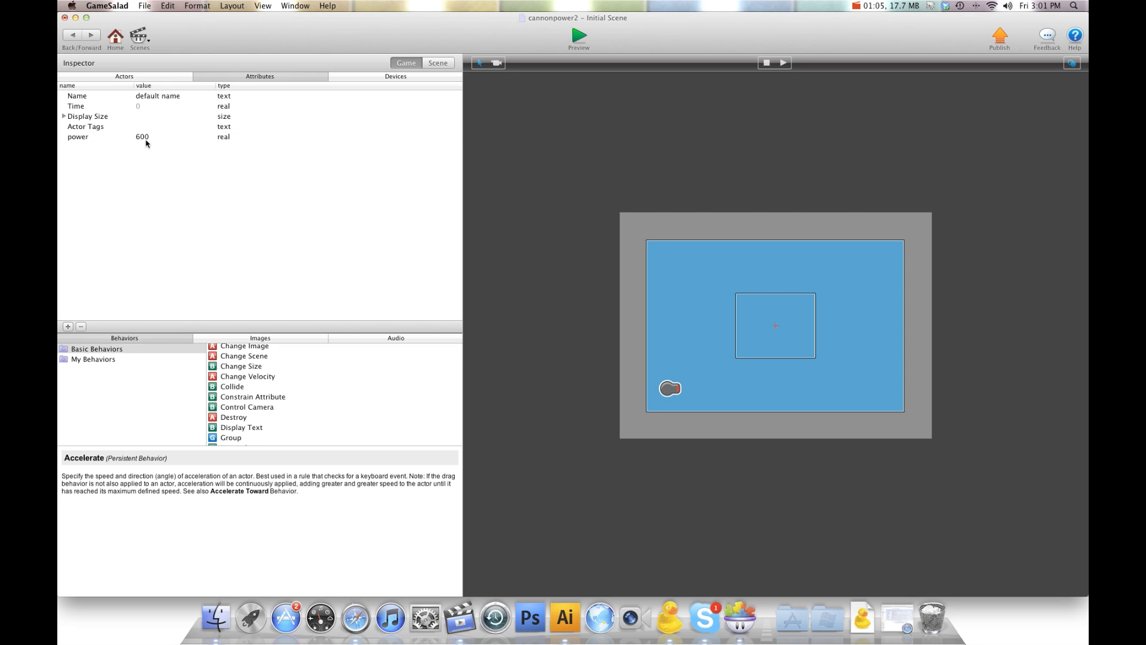
pyautogui.click(123, 77)
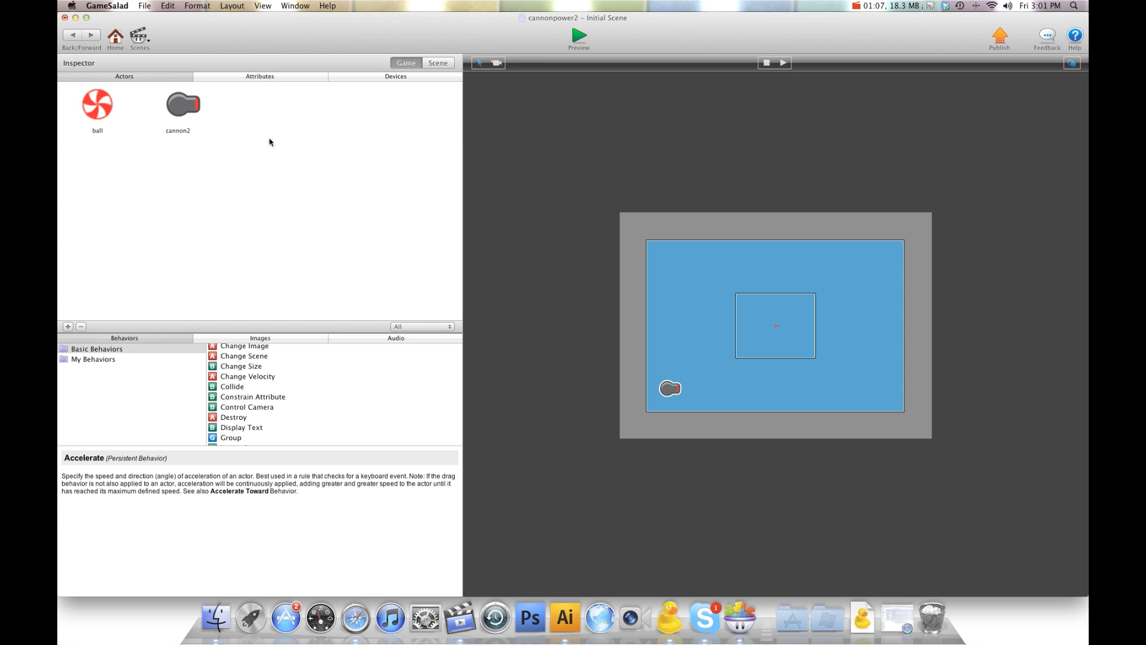
pyautogui.doubleClick(178, 102)
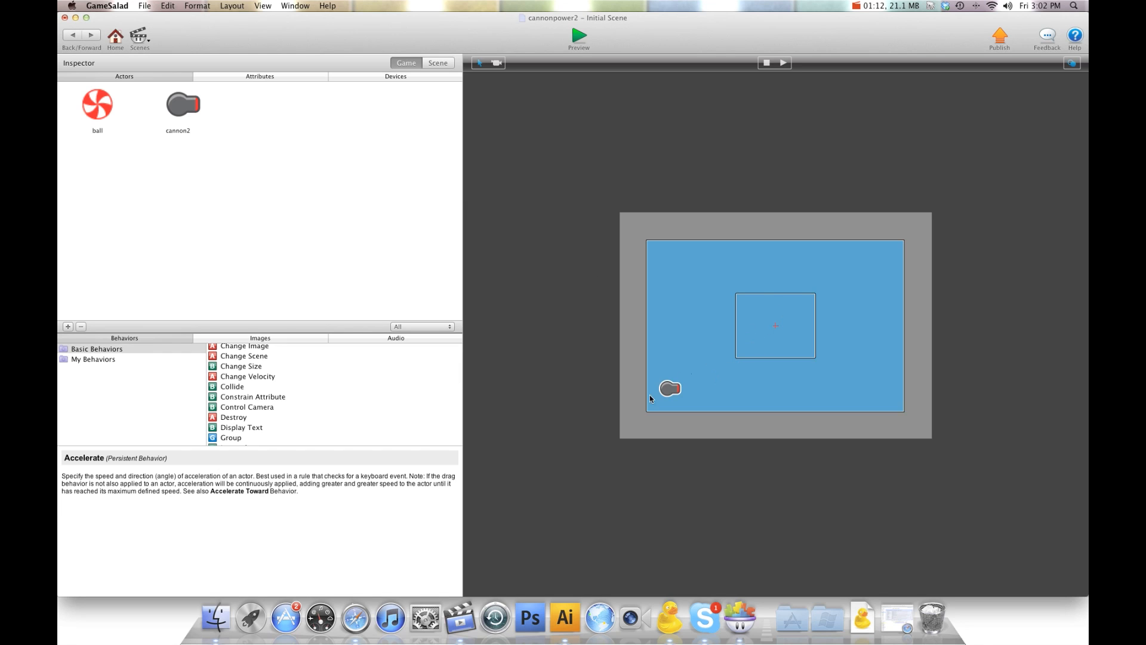
pyautogui.click(178, 104)
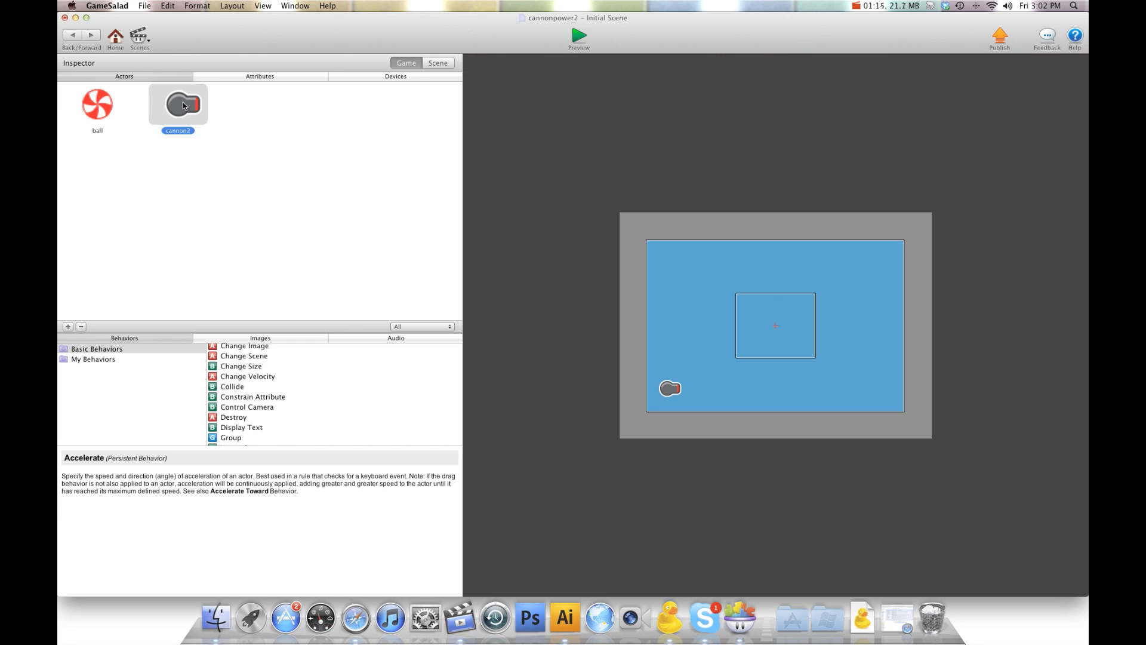
pyautogui.doubleClick(176, 104)
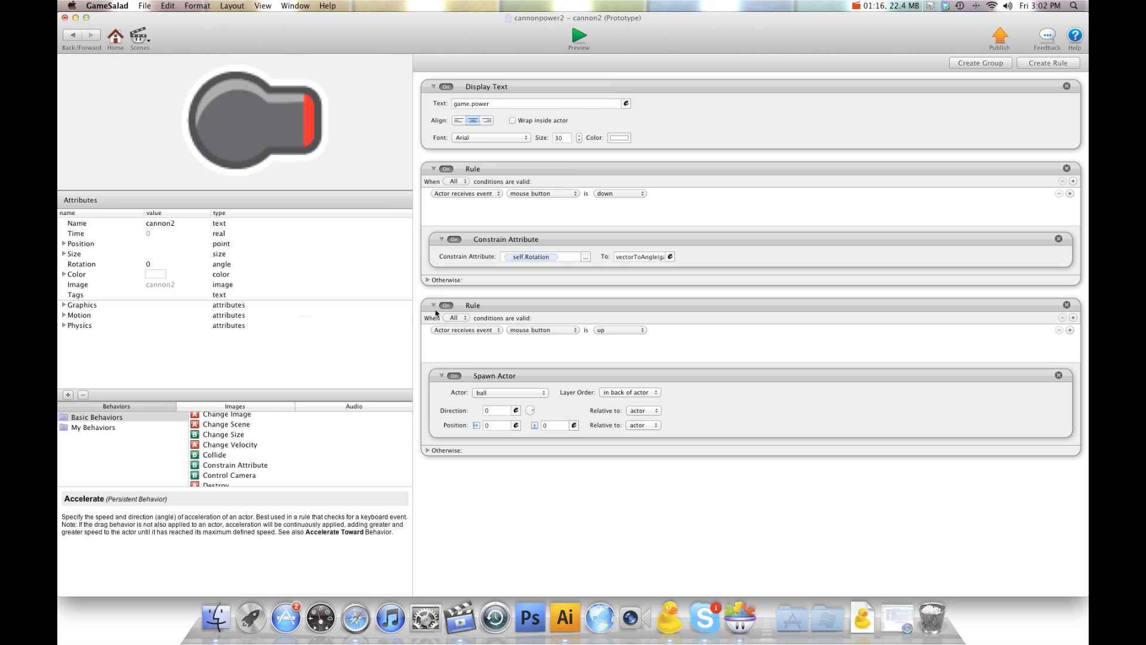
pyautogui.moveTo(668, 181)
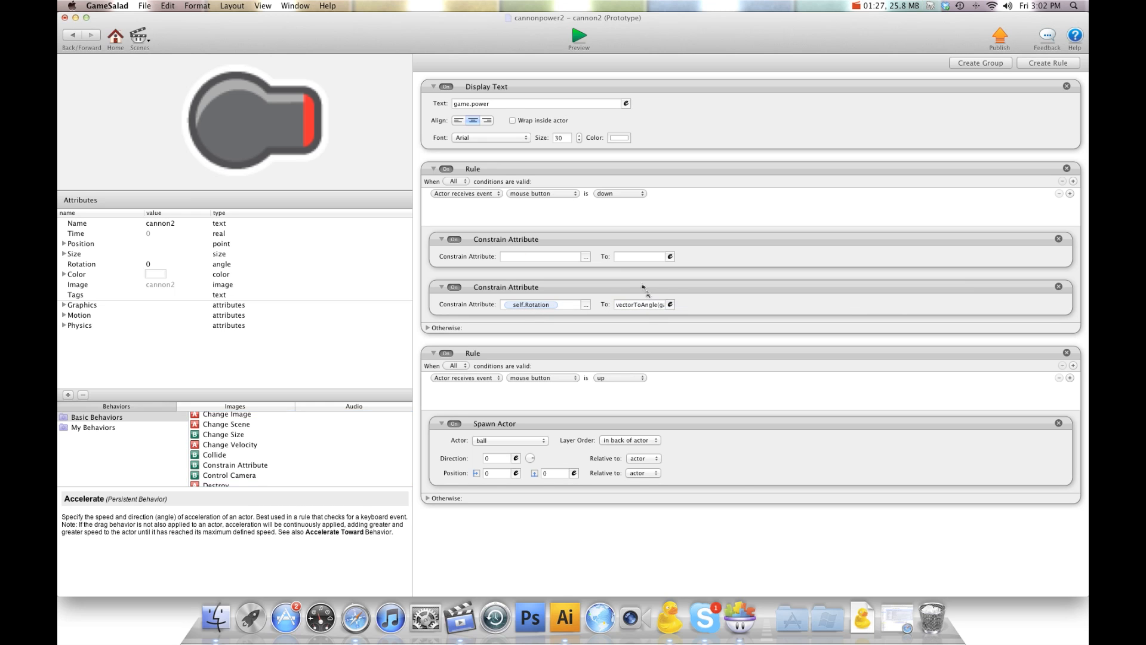
# Step: Add a Constrain Attribute to the mouse-down rule targeting game.power
pyautogui.click(585, 255)
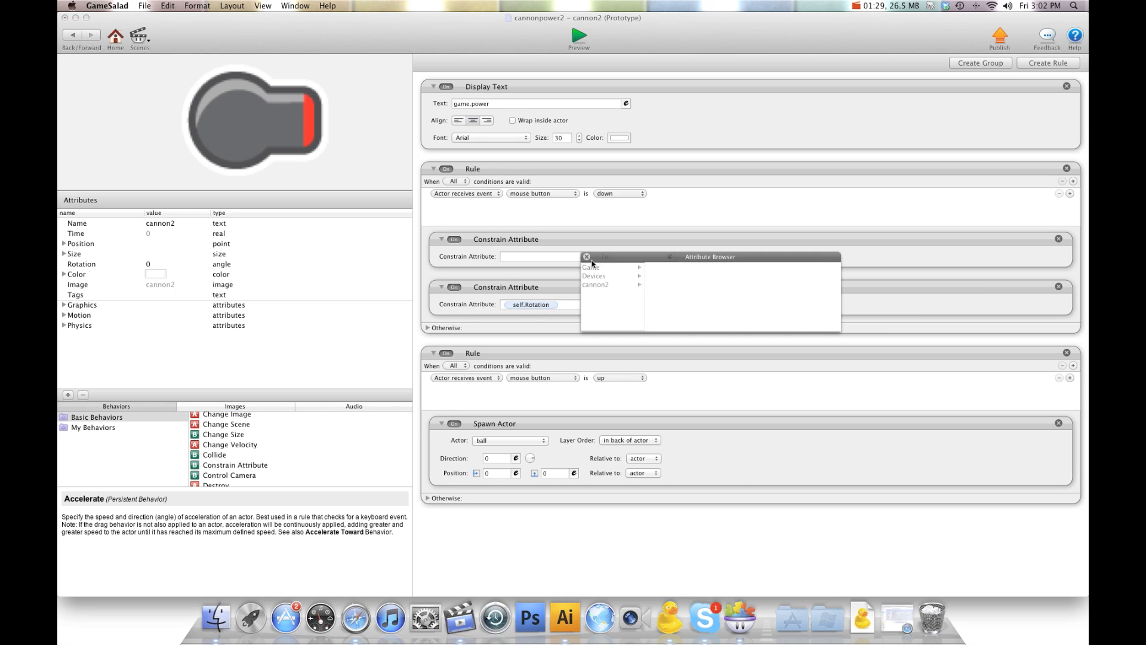
pyautogui.click(592, 266)
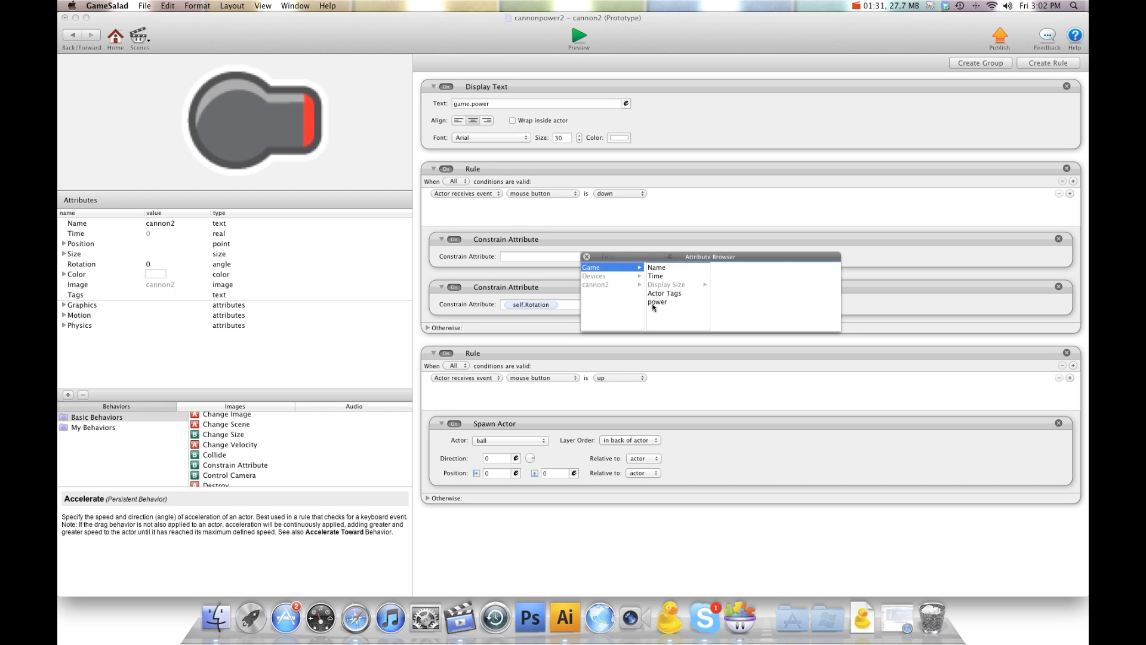
pyautogui.click(656, 302)
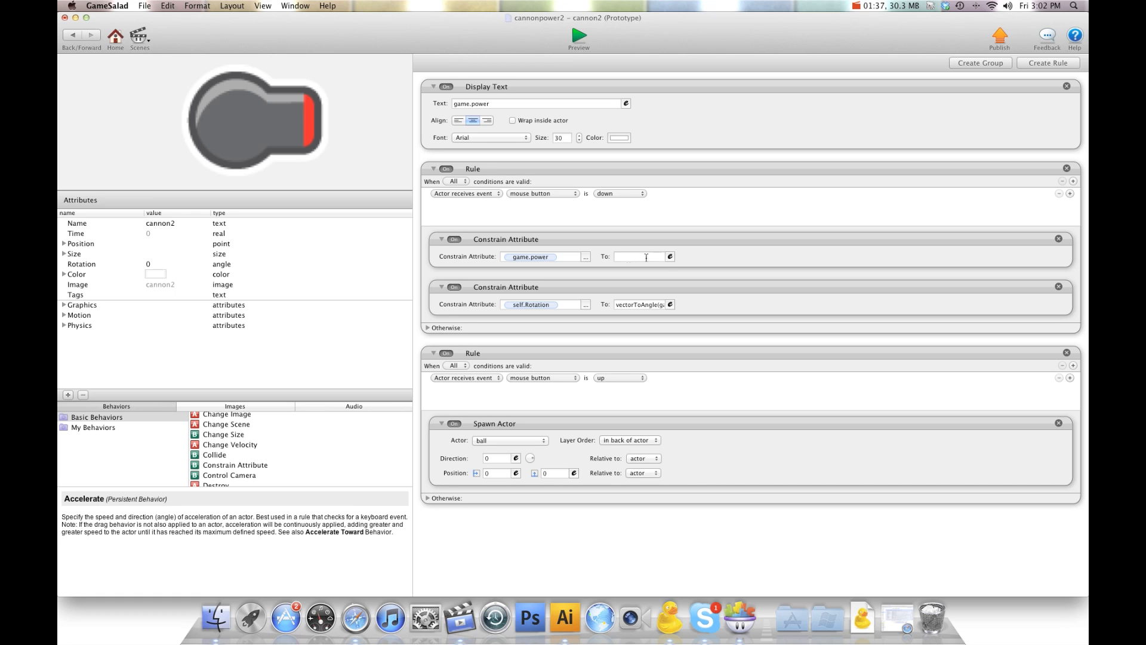
# Step: Set its value to magnitude of the mouse-to-cannon X and Y position differences
pyautogui.click(668, 255)
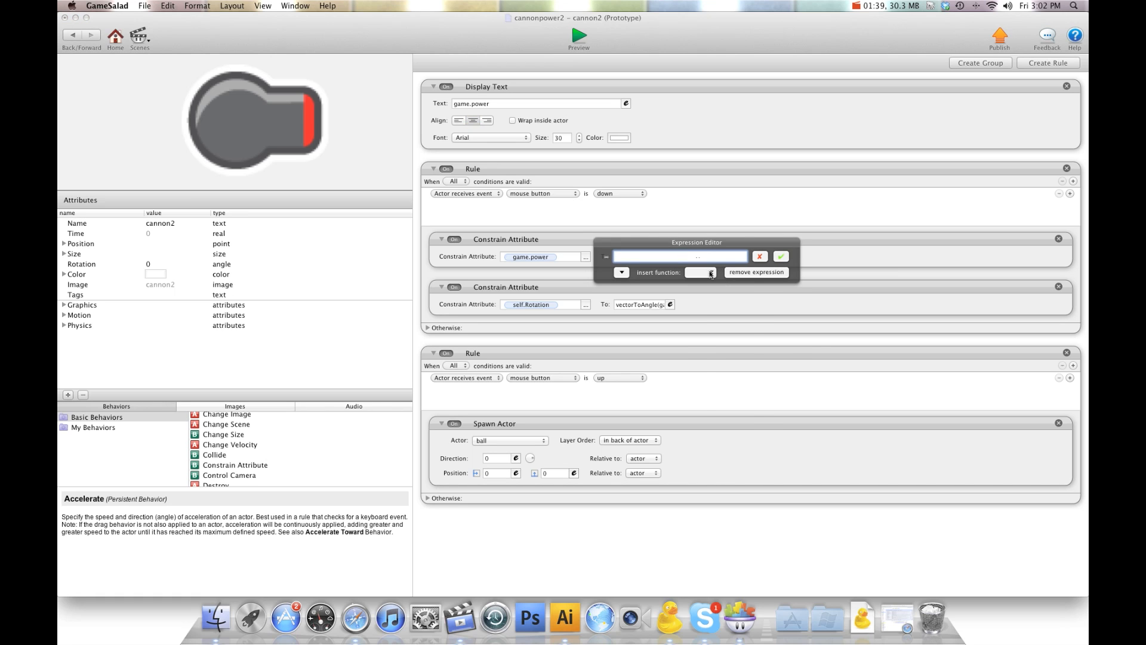
pyautogui.click(707, 272)
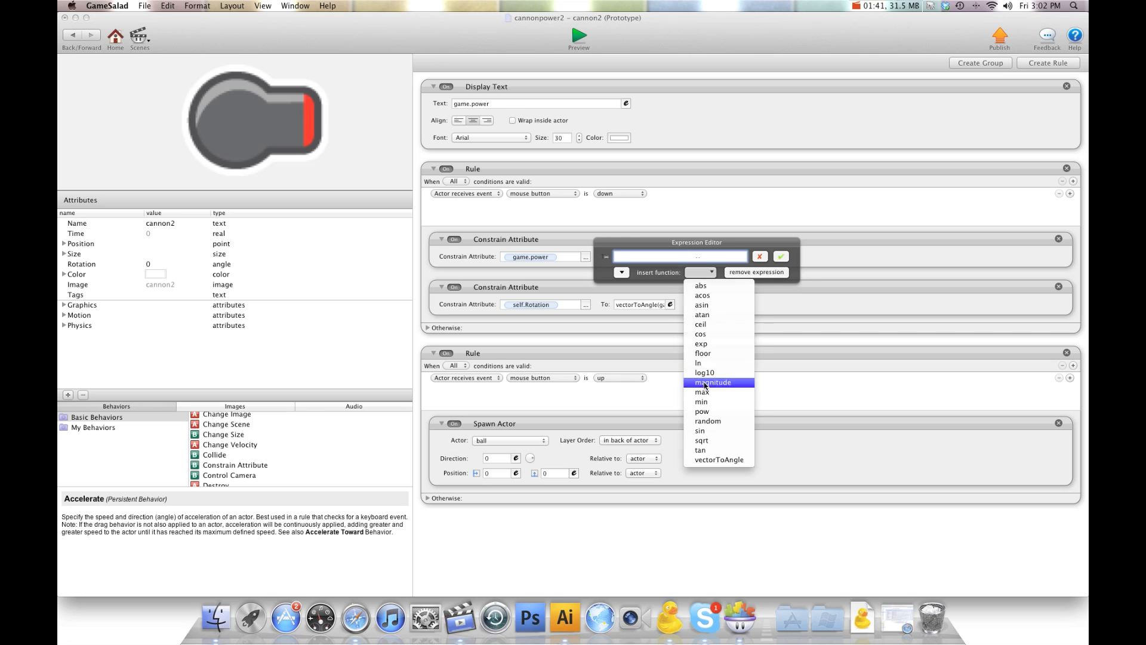
pyautogui.click(712, 382)
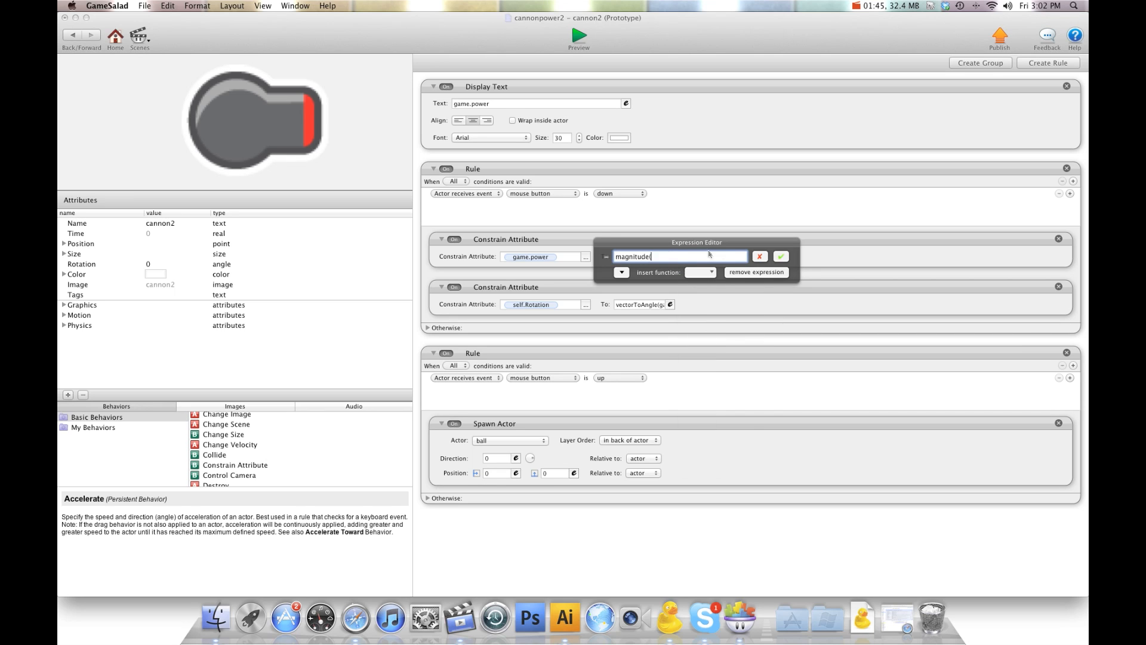
pyautogui.moveTo(620, 284)
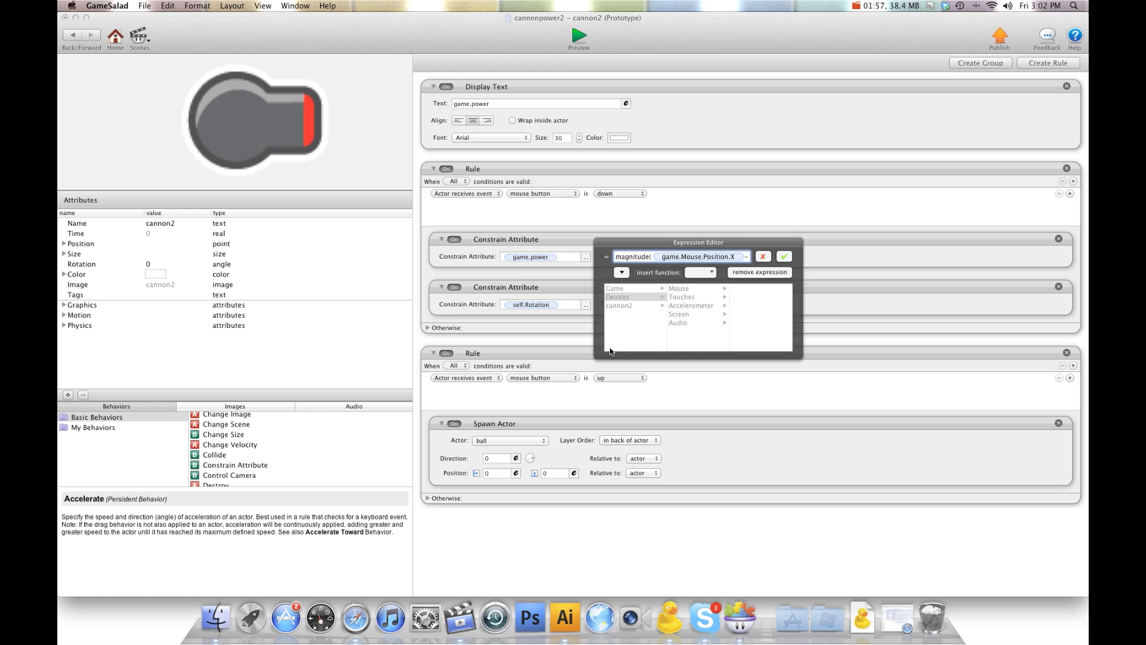
pyautogui.click(619, 304)
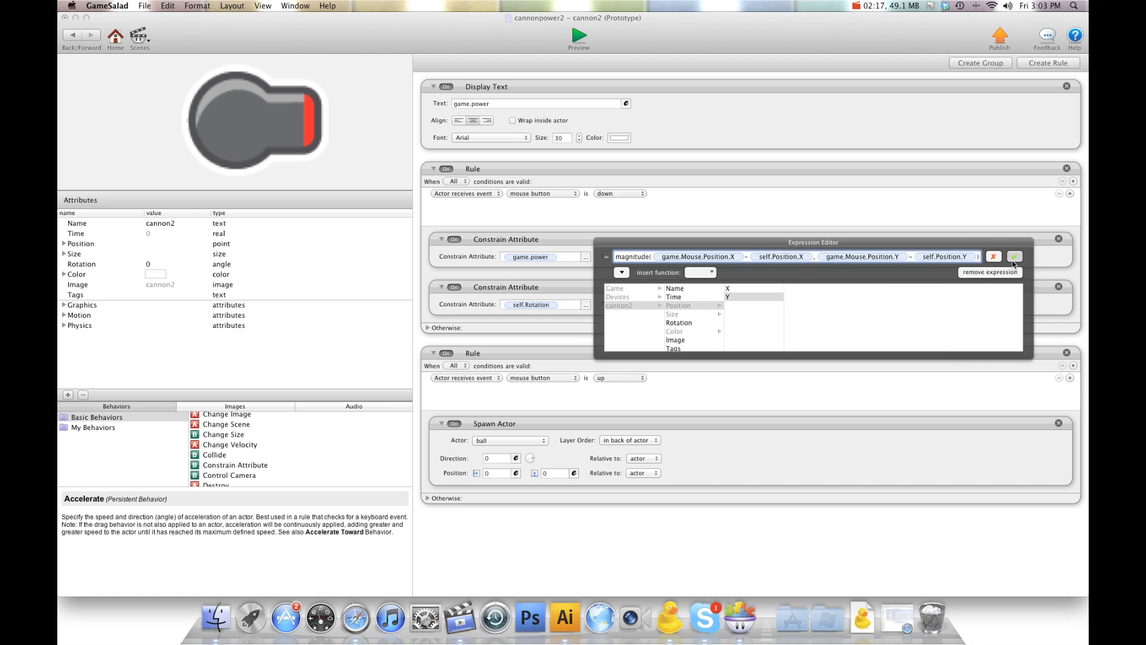
# Step: Confirm the magnitude distance formula for game.power and preview the cannon
pyautogui.click(578, 34)
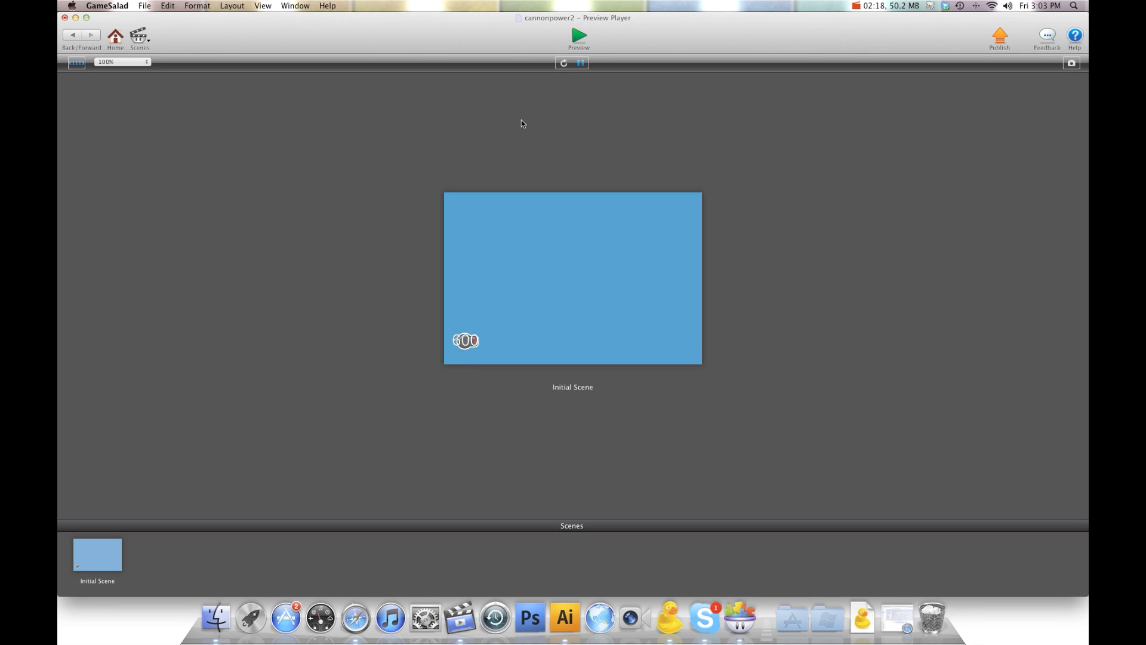
pyautogui.moveTo(524, 302)
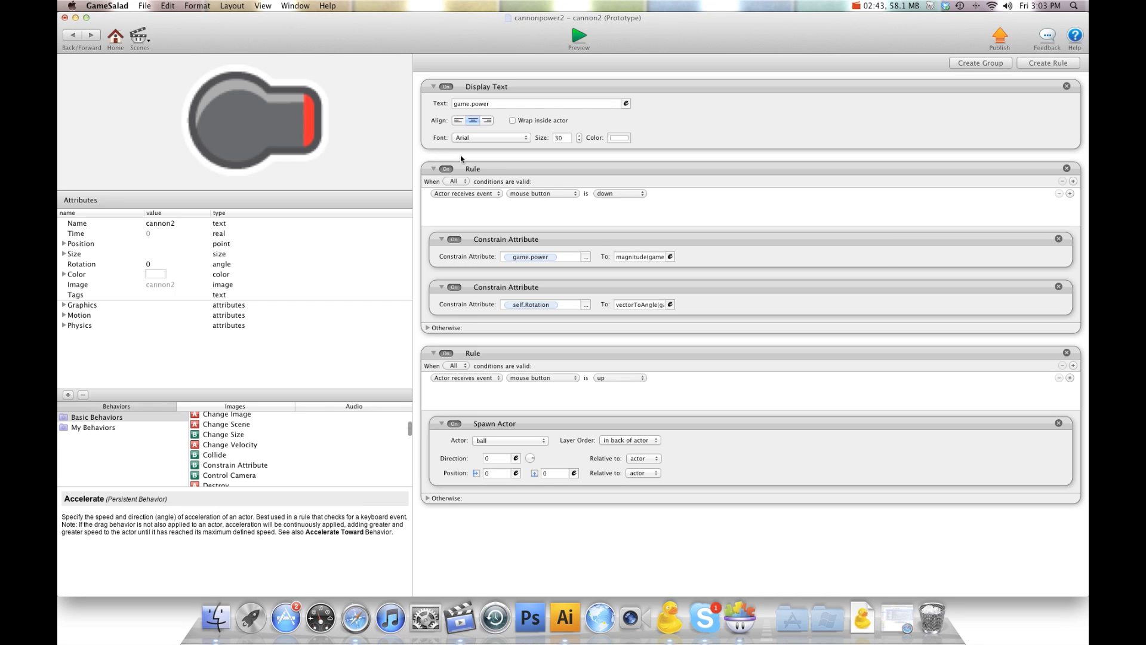
# Step: Wrap the power expression as max(0, min(magnitude(...), 300)) to clamp it
pyautogui.click(641, 256)
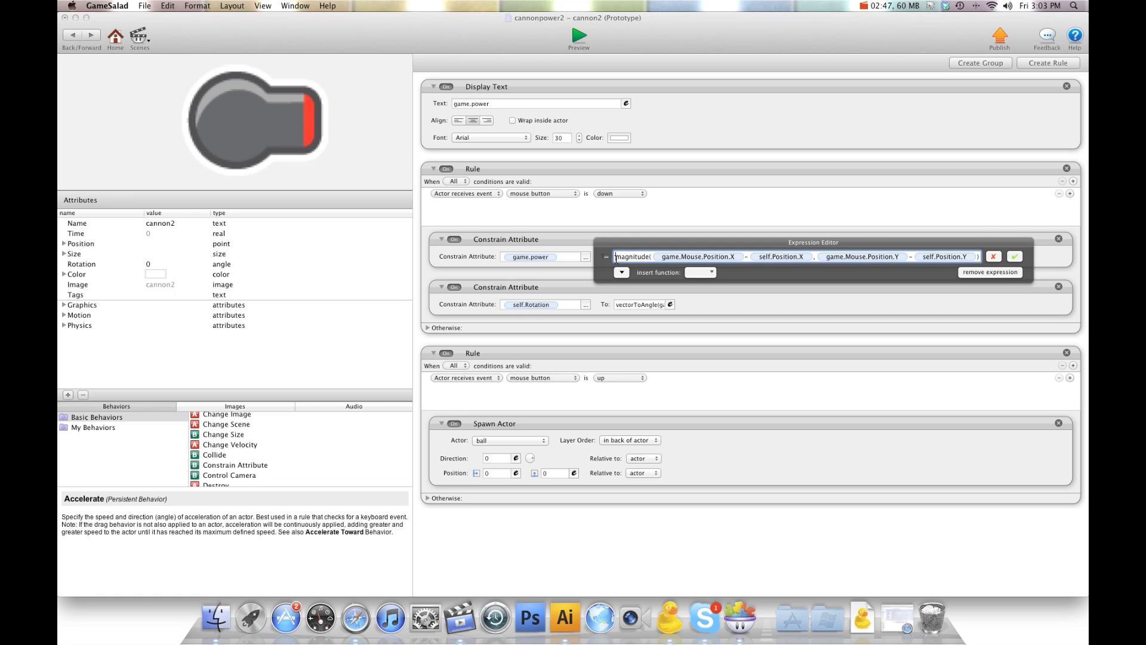
pyautogui.write('max')
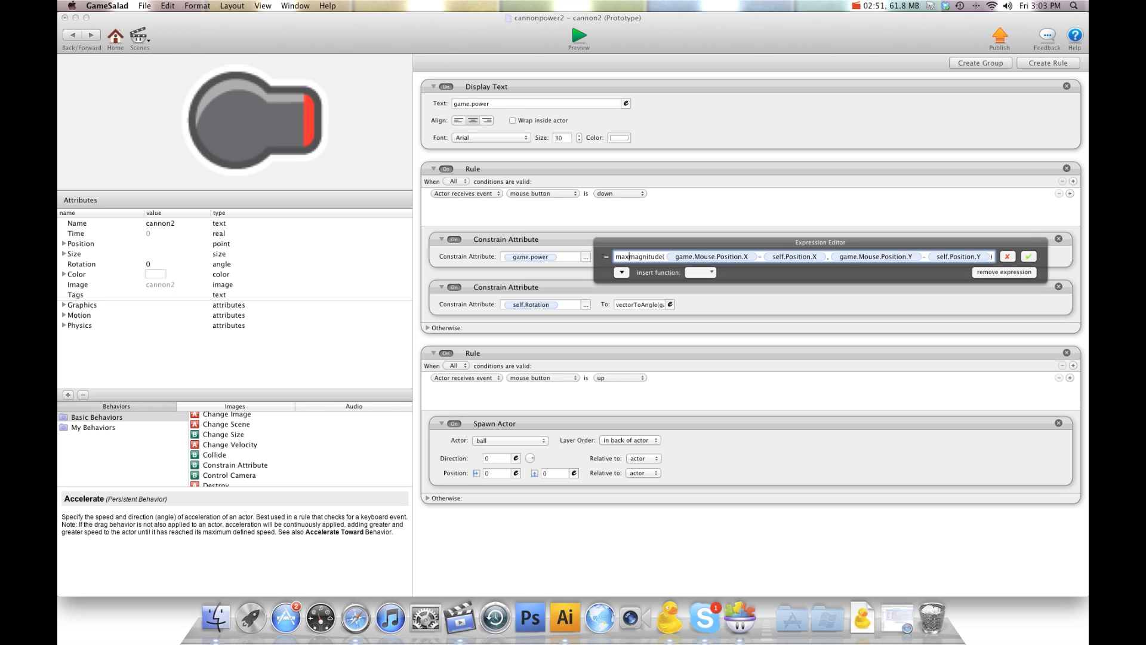
pyautogui.write('0,min(')
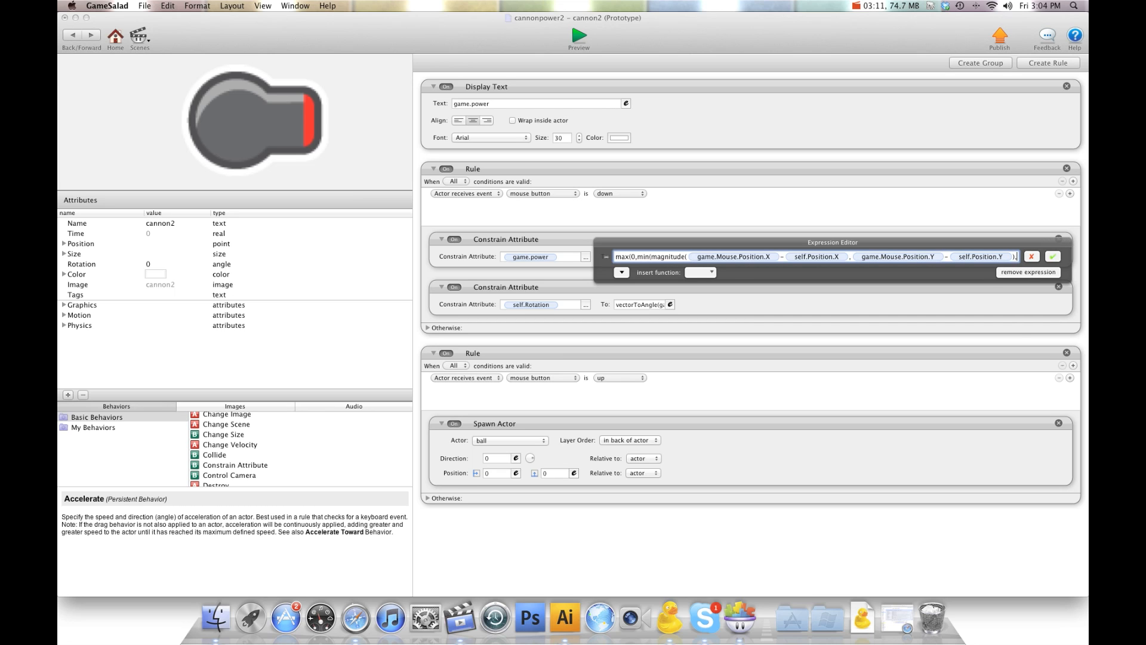
pyautogui.write('300')
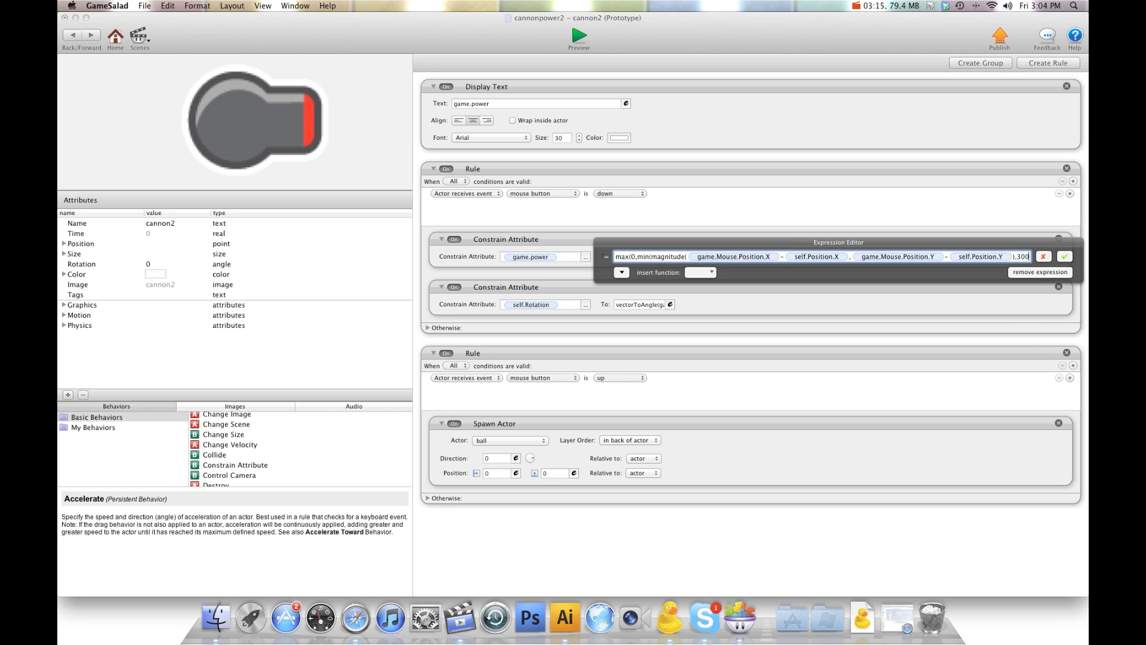
pyautogui.write('))')
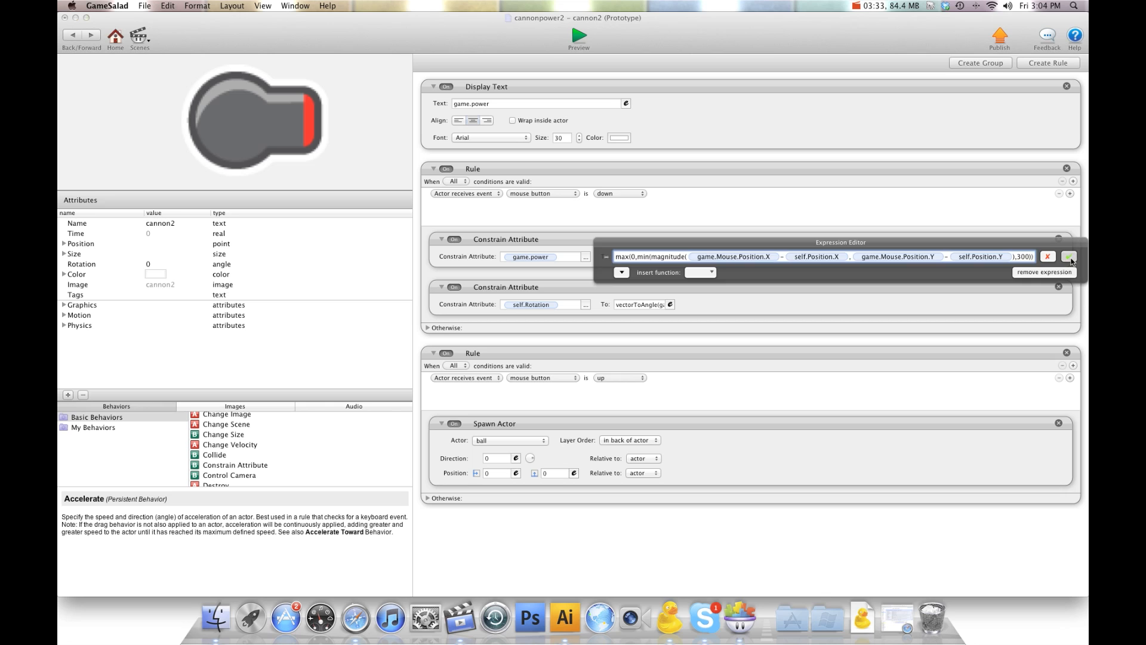
pyautogui.click(577, 35)
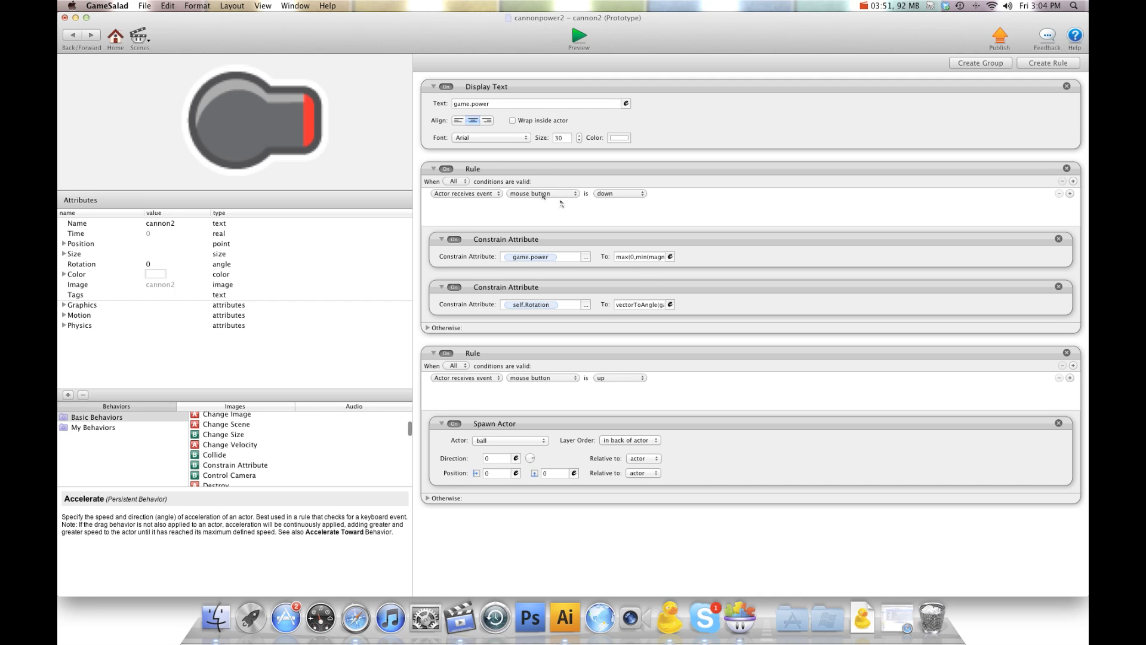
# Step: Append *2 to the clamped power expression and run a preview to test it
pyautogui.click(670, 257)
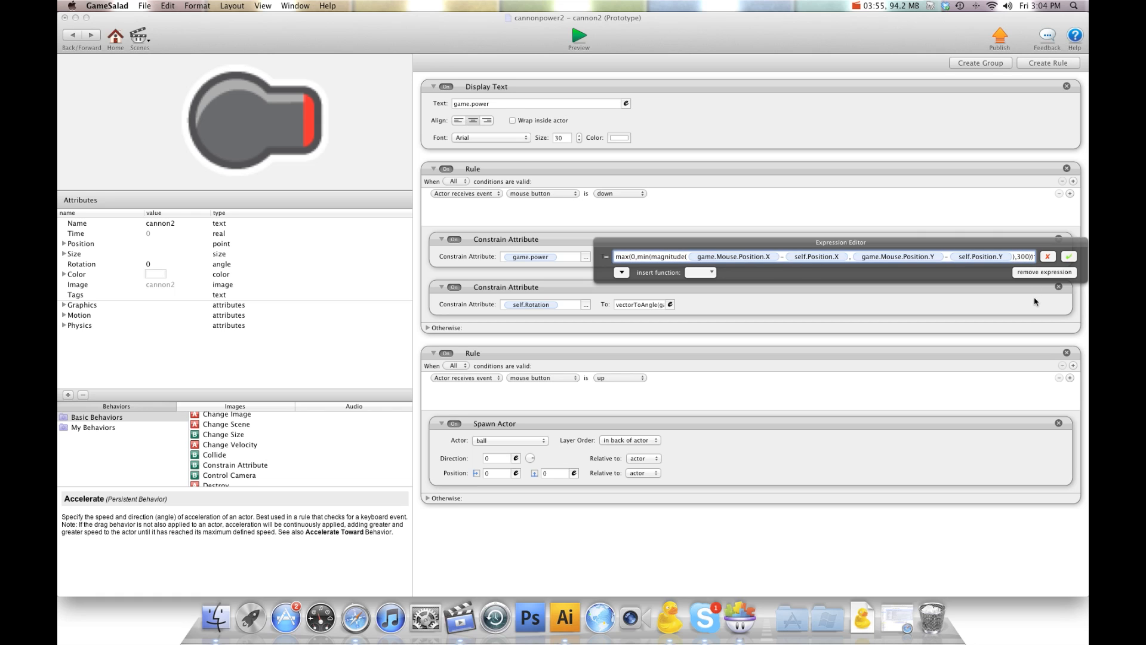
pyautogui.write('*2')
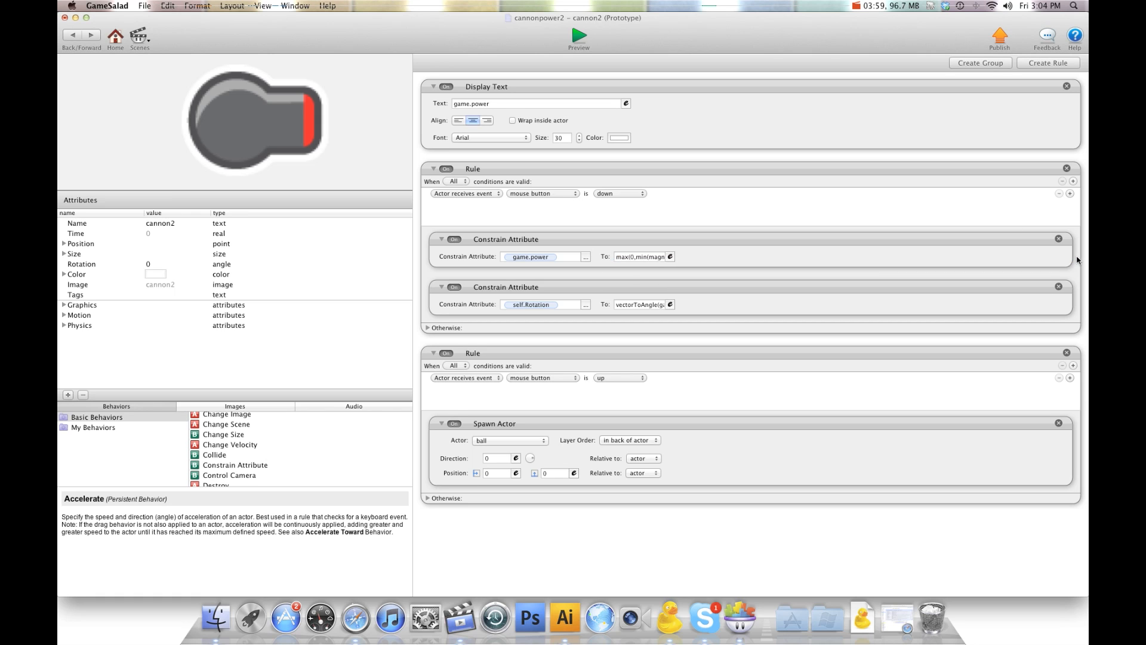
pyautogui.click(578, 34)
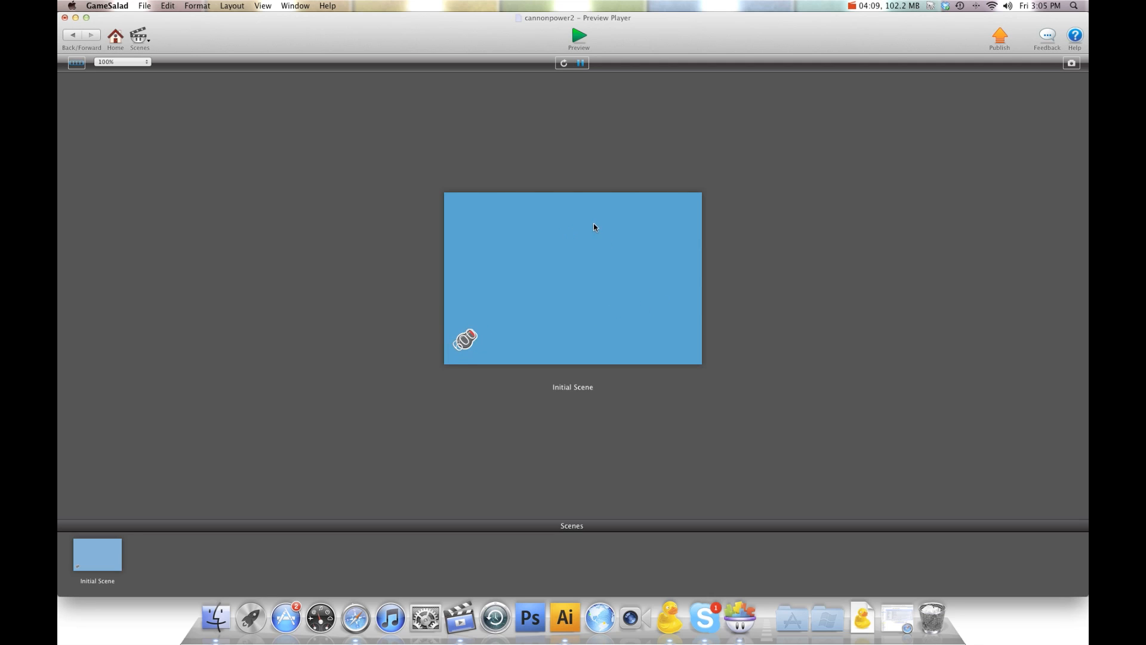
pyautogui.moveTo(581, 212)
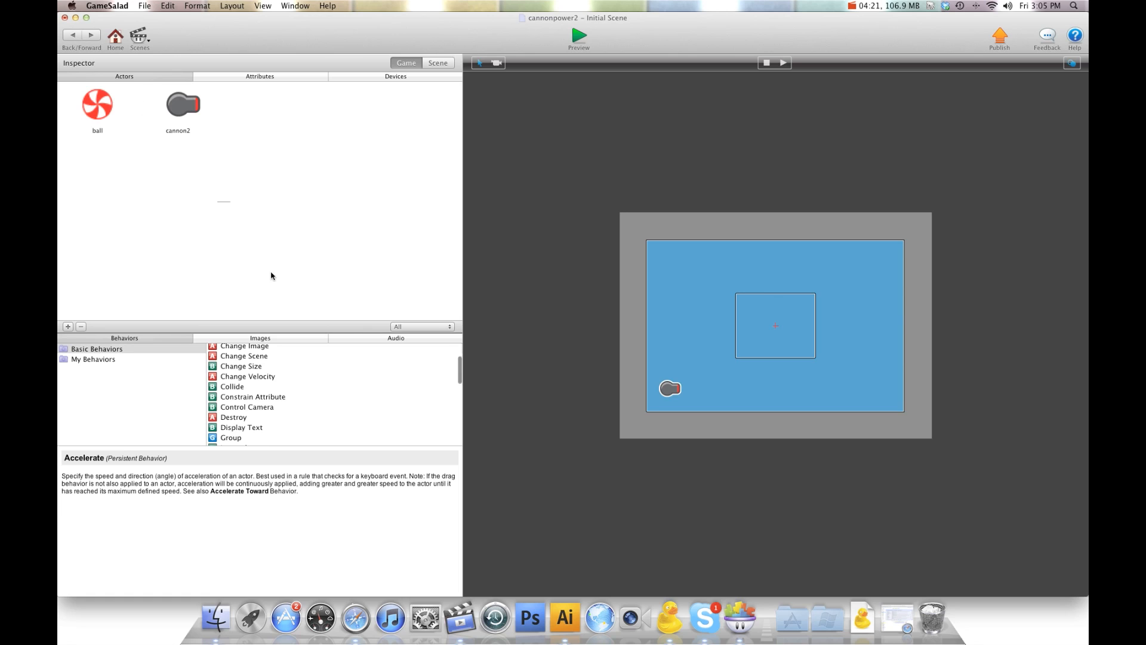
pyautogui.moveTo(271, 275)
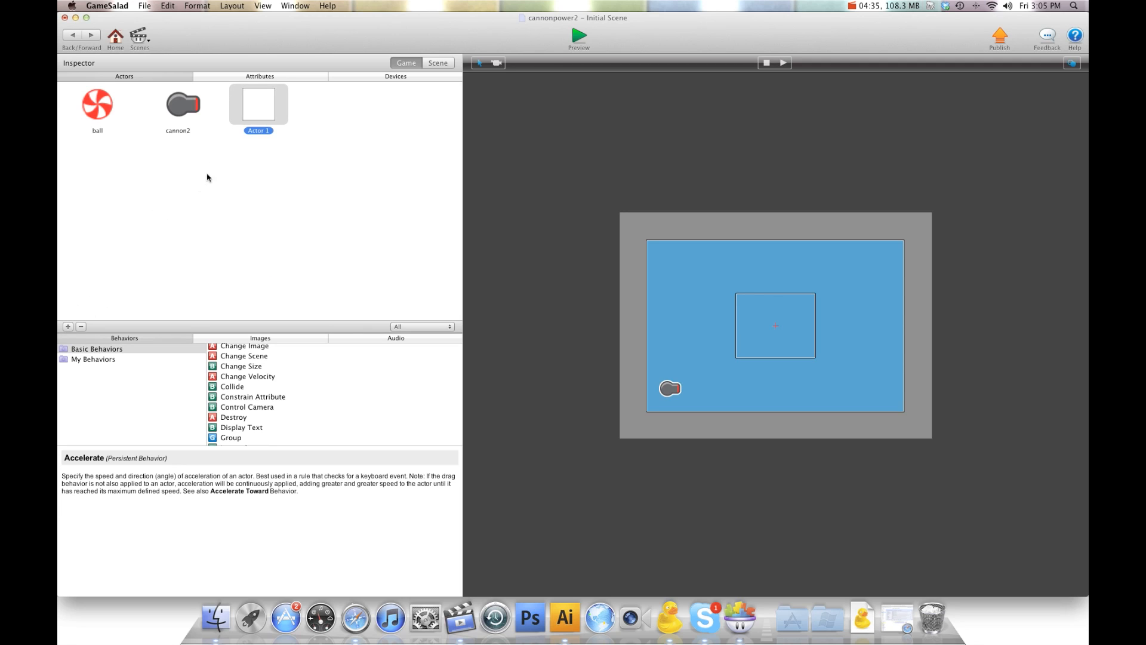
# Step: Rename the new actor to power and open its prototype editor
pyautogui.doubleClick(258, 130)
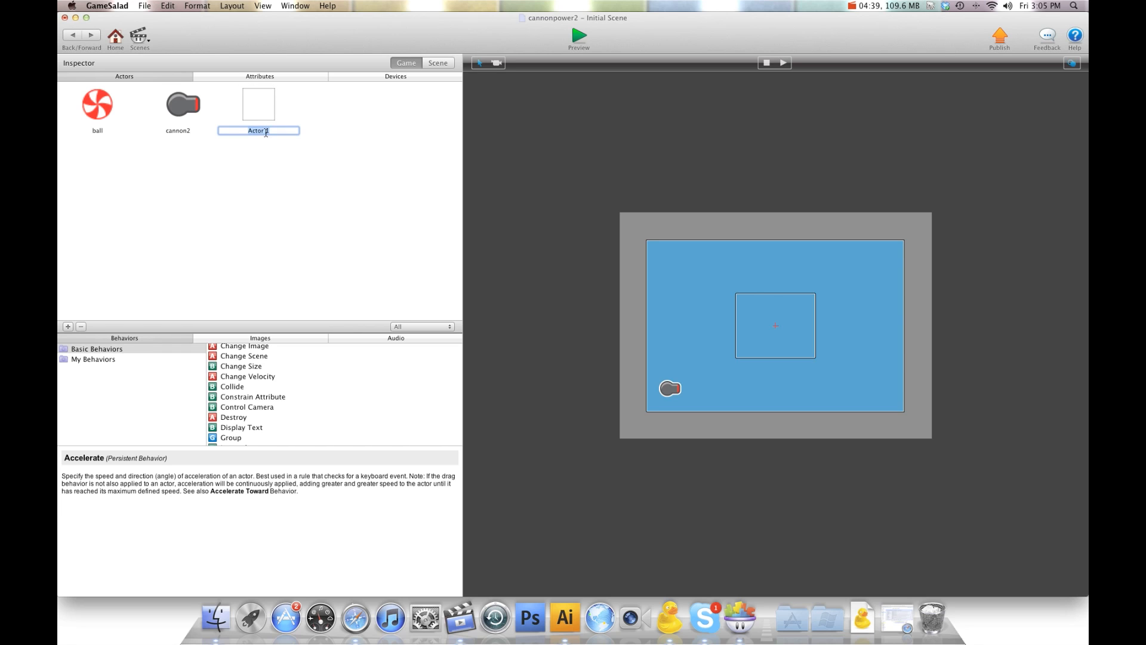
pyautogui.write('power')
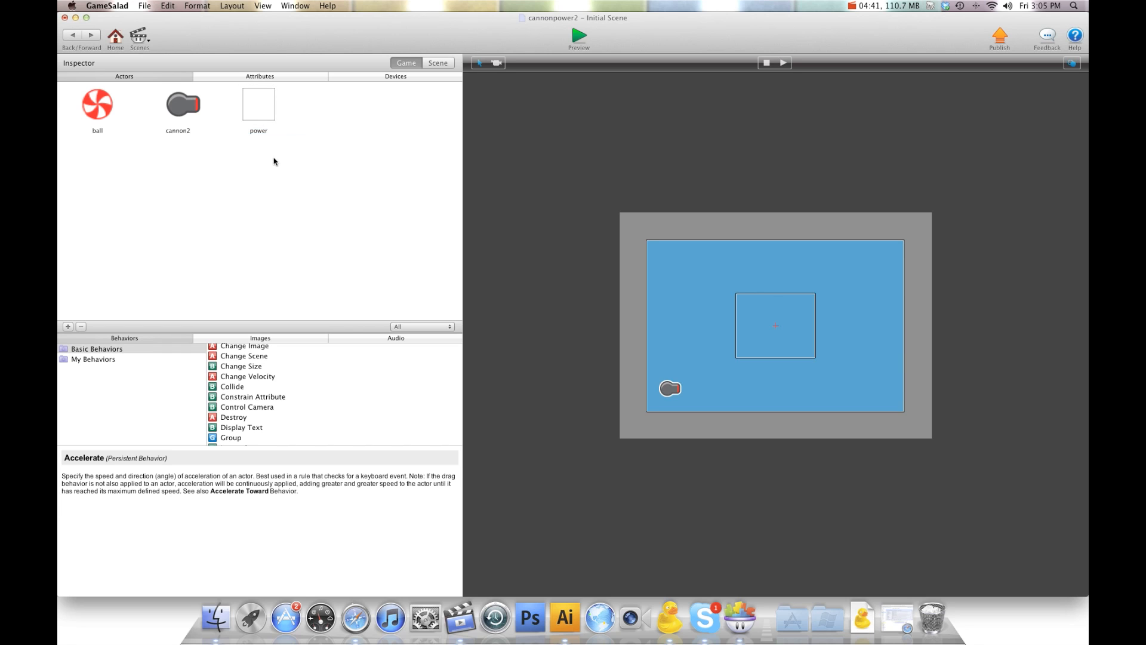
pyautogui.doubleClick(258, 103)
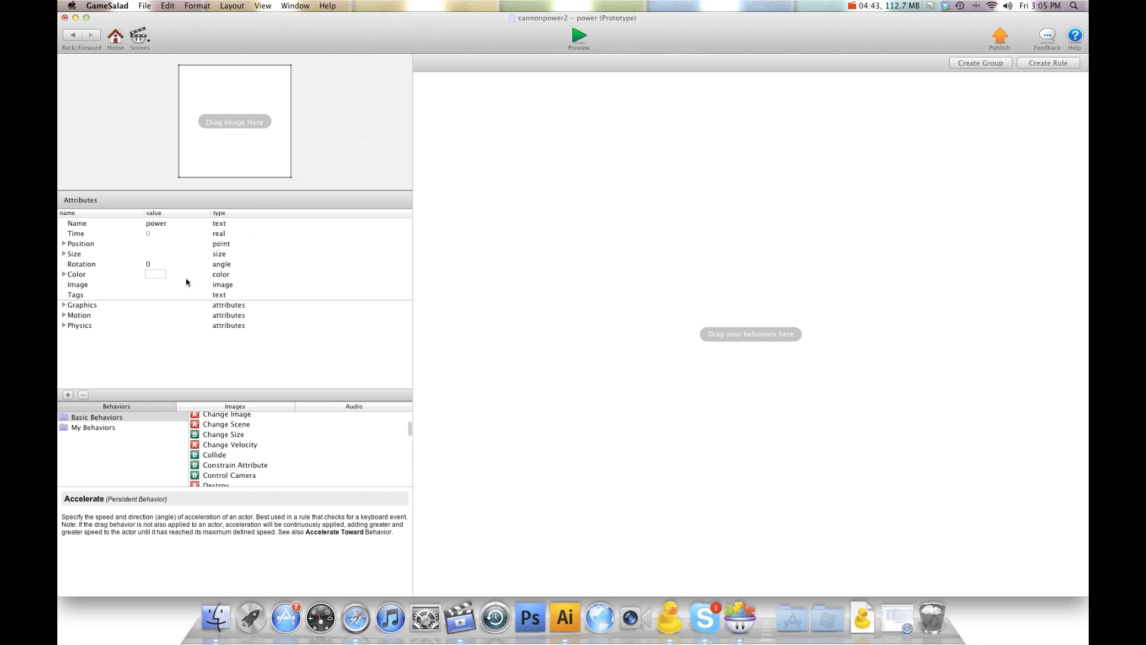
# Step: Colour the power actor green and set its size to 100 wide by 8 tall
pyautogui.click(155, 273)
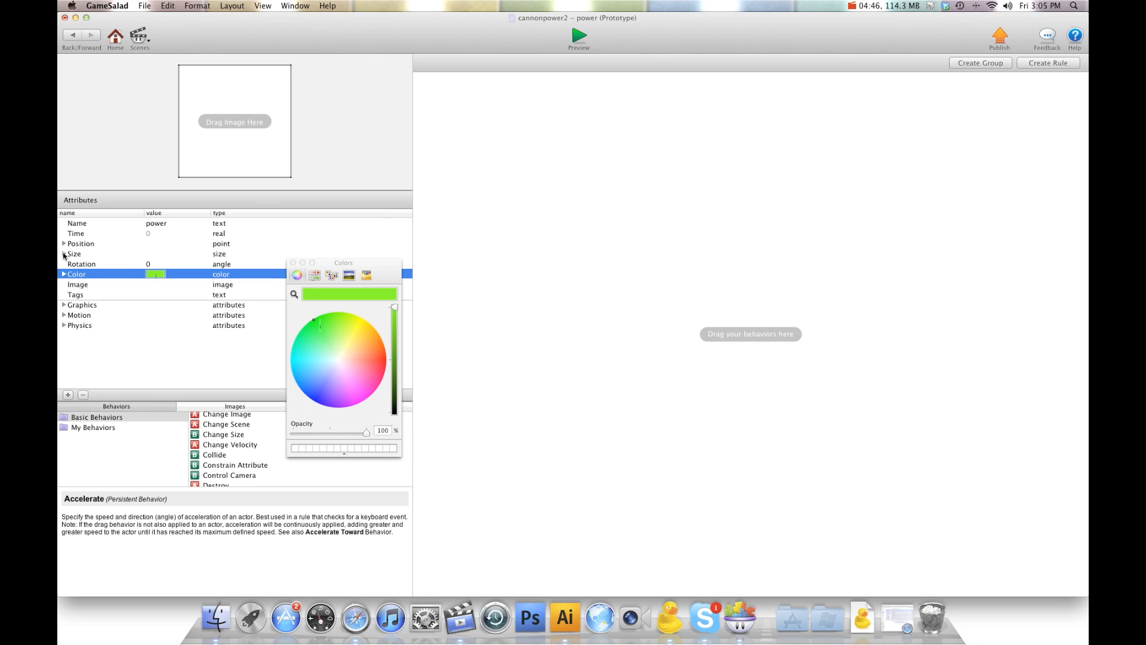
pyautogui.click(63, 253)
pyautogui.write('8')
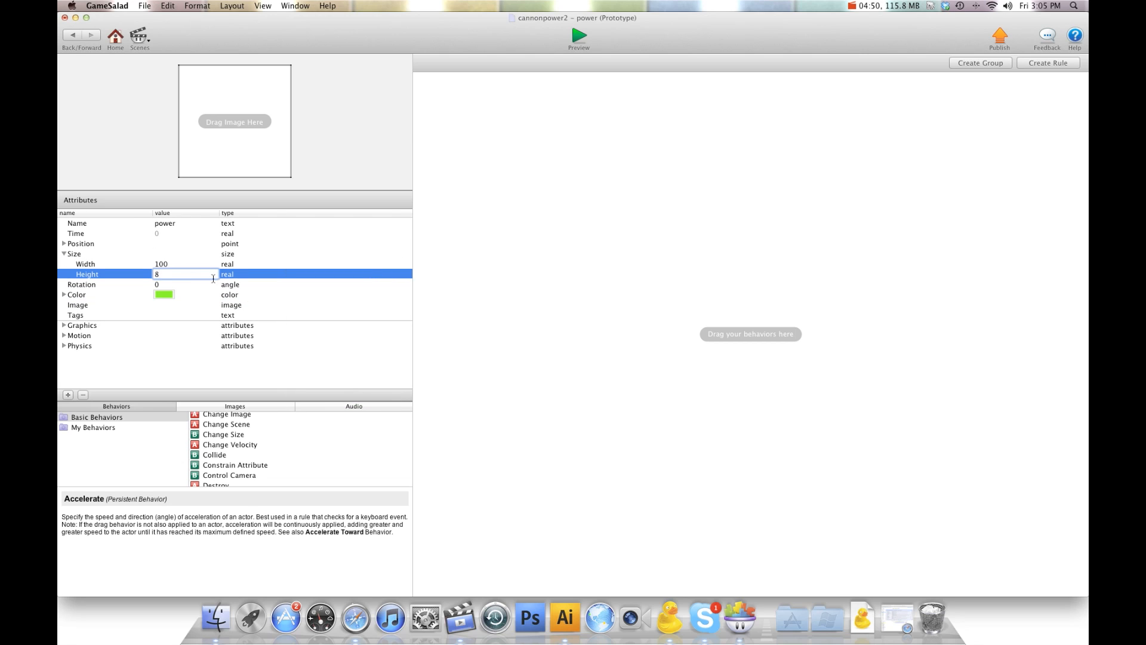
pyautogui.press('Return')
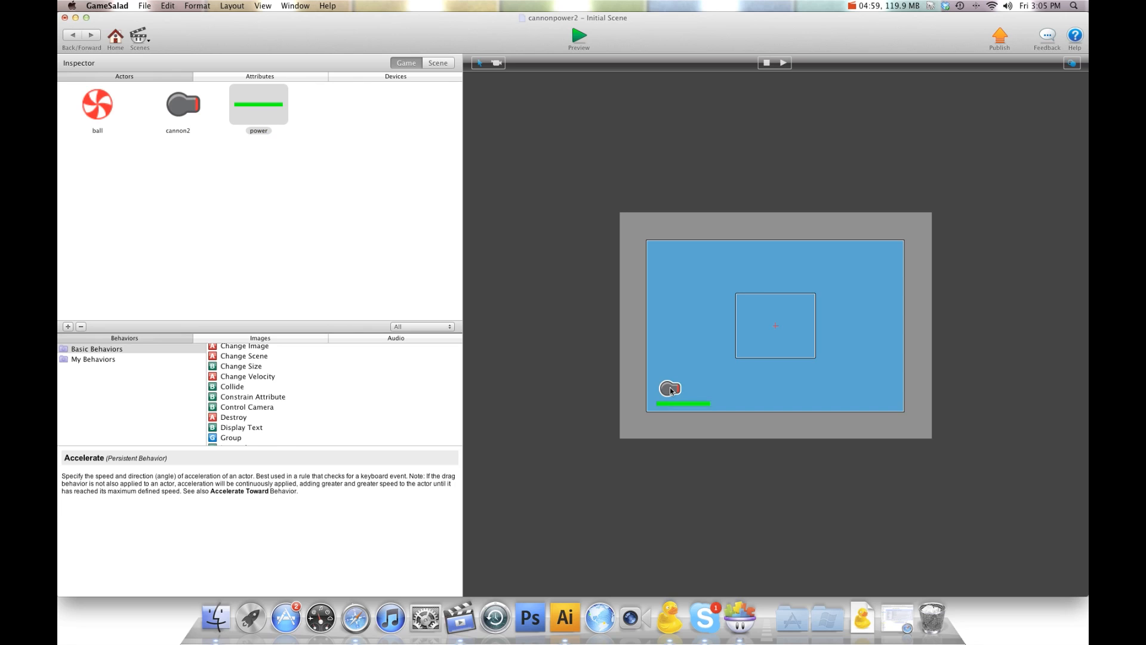
pyautogui.moveTo(730, 222)
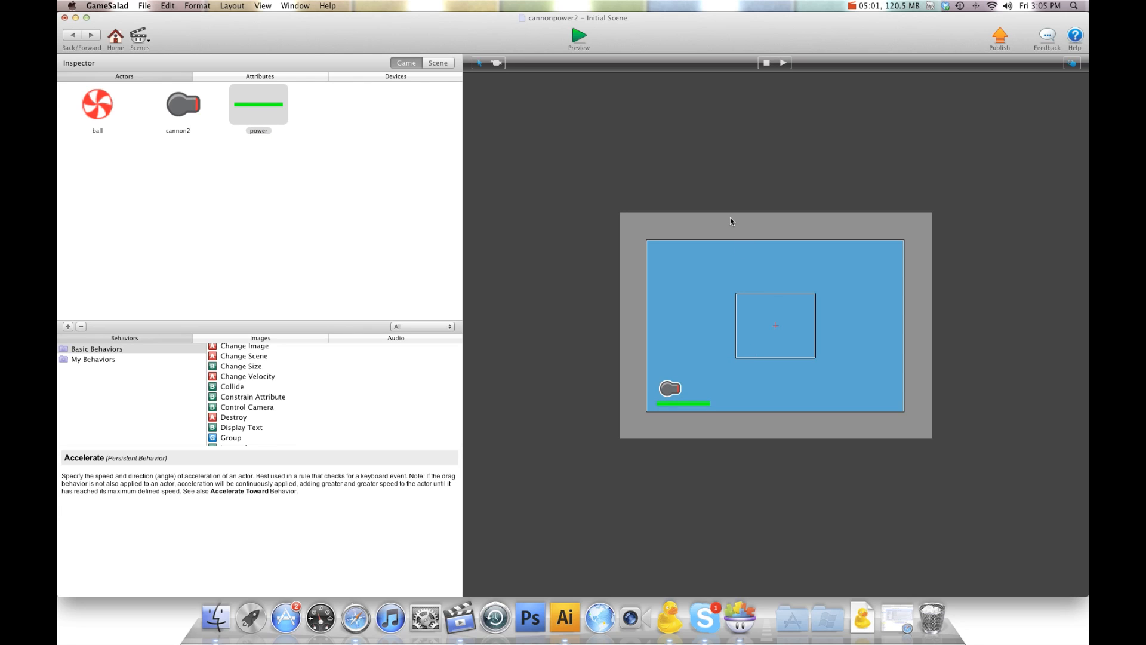
pyautogui.moveTo(261, 109)
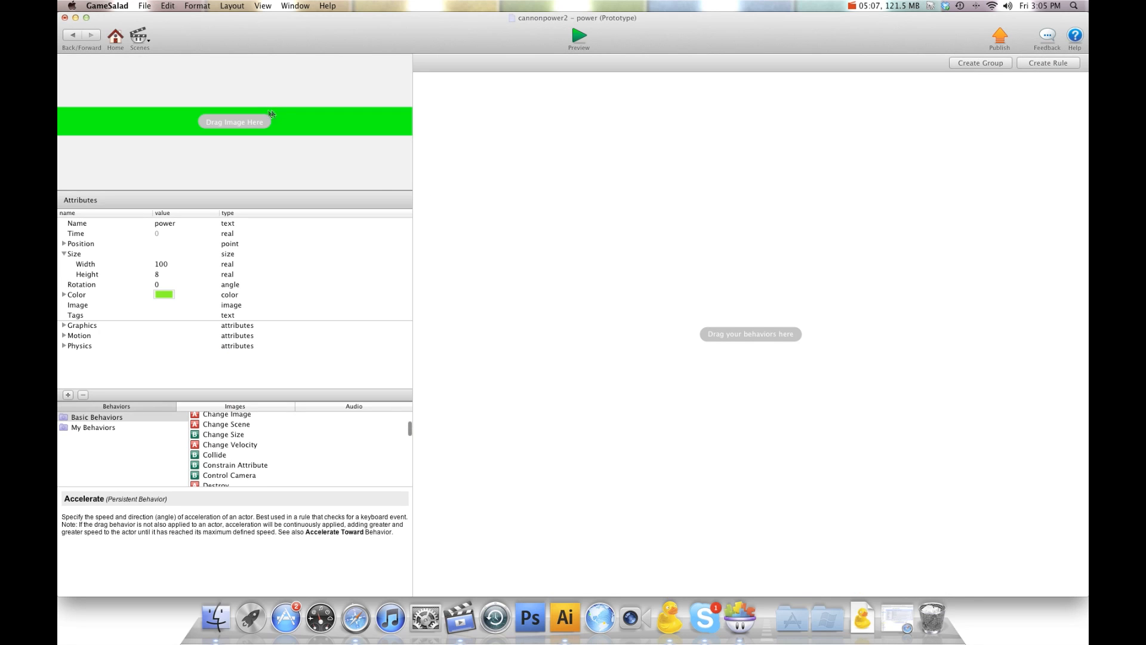
pyautogui.moveTo(514, 214)
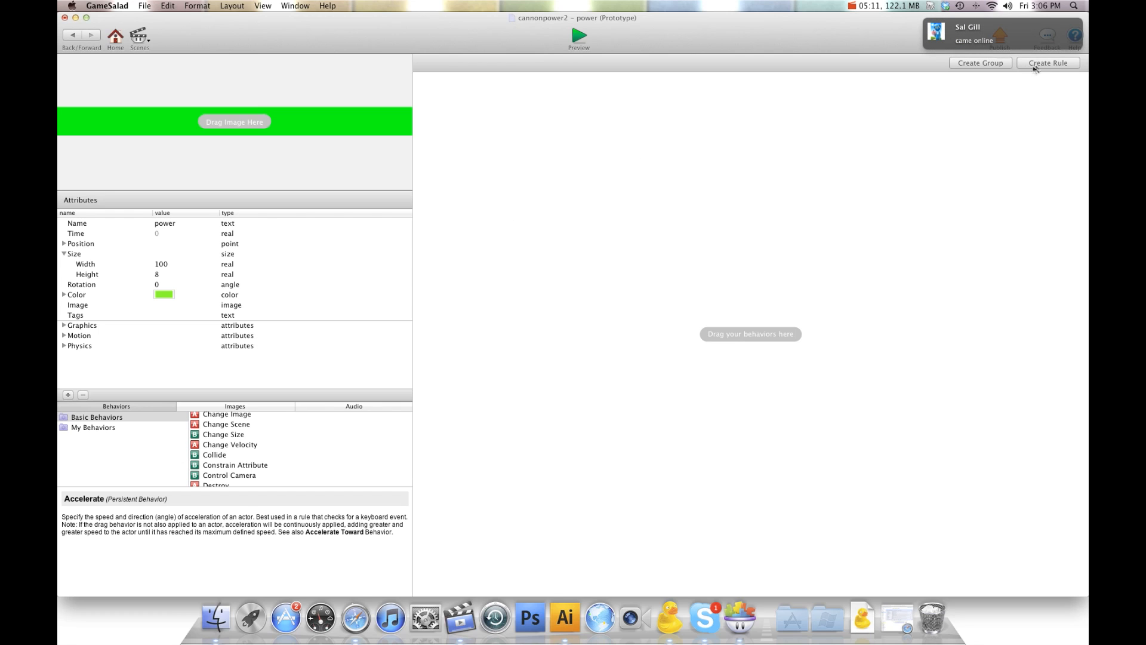
# Step: Add a mouse-down rule constraining self.Size.Width to game.power, then reopen the expression
pyautogui.click(1047, 63)
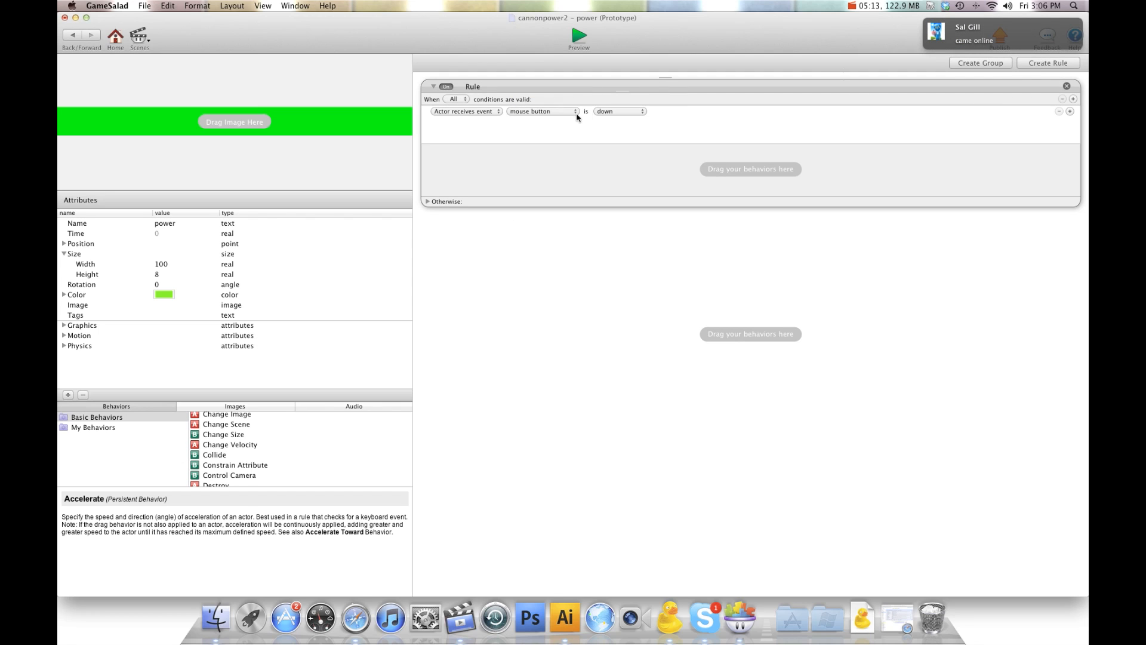
pyautogui.moveTo(637, 177)
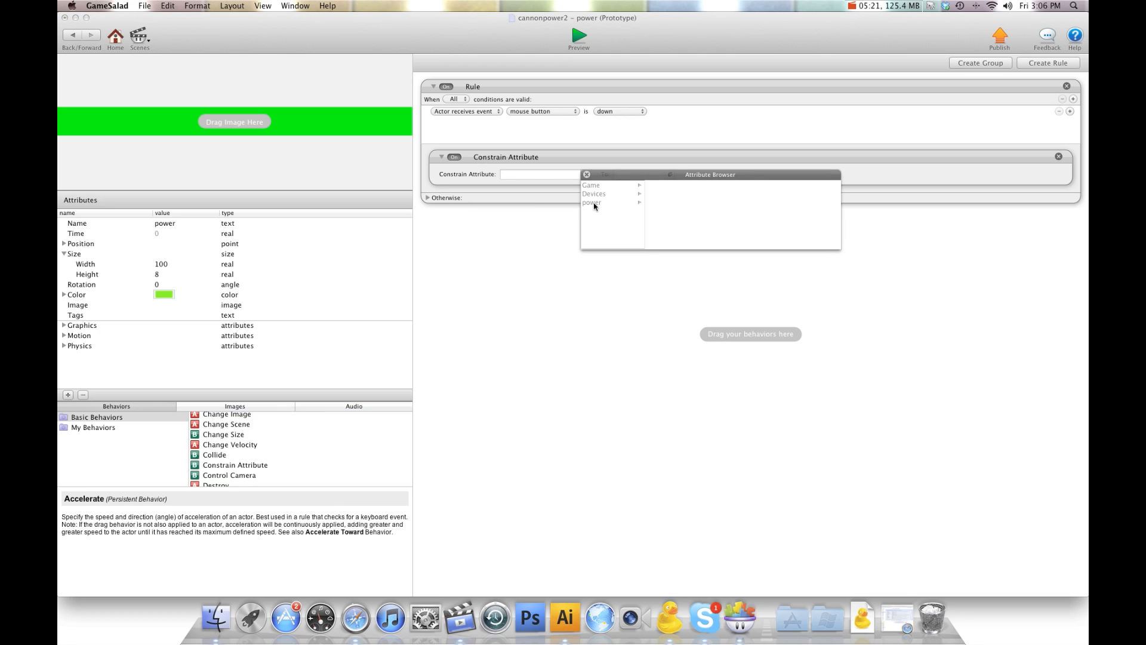
pyautogui.click(592, 203)
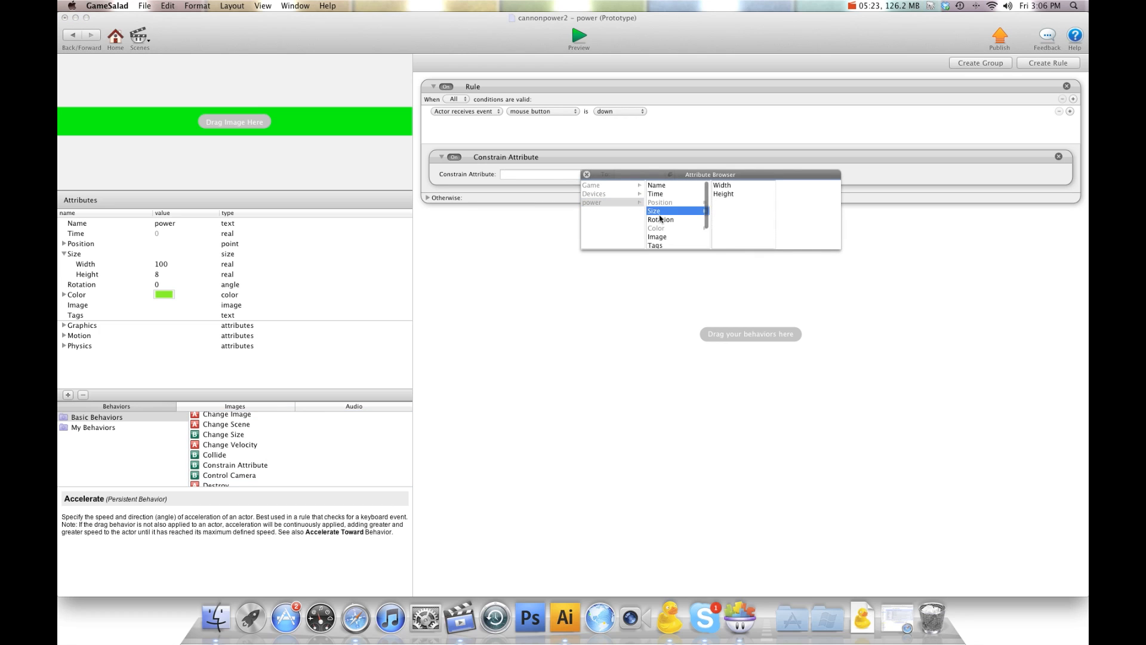
pyautogui.click(721, 185)
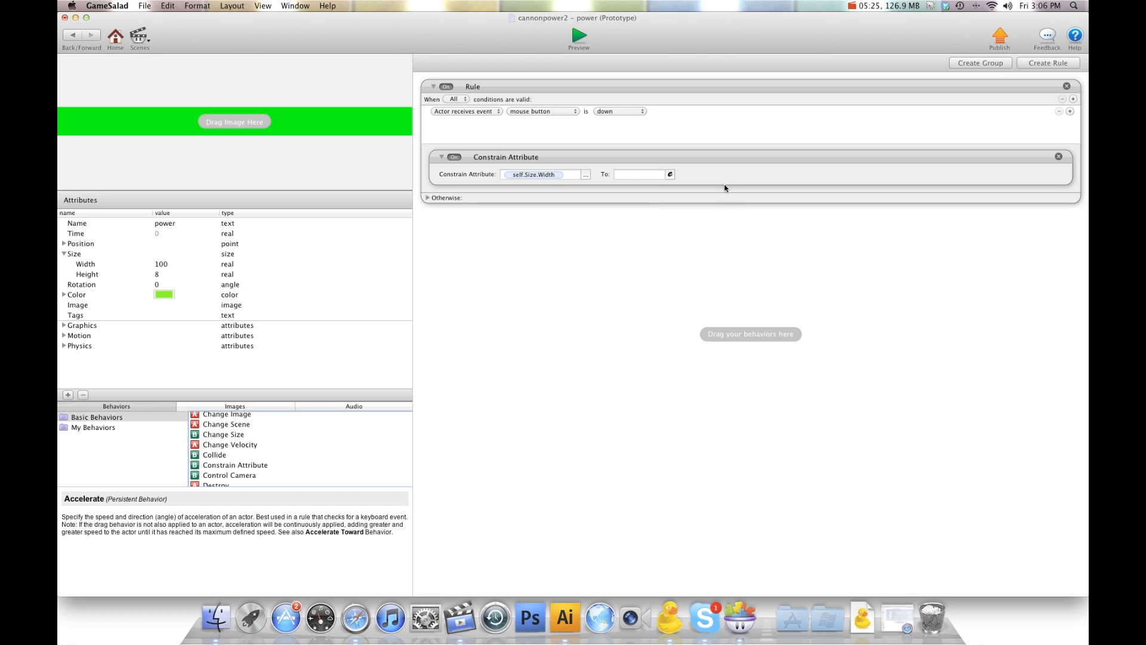
pyautogui.click(669, 174)
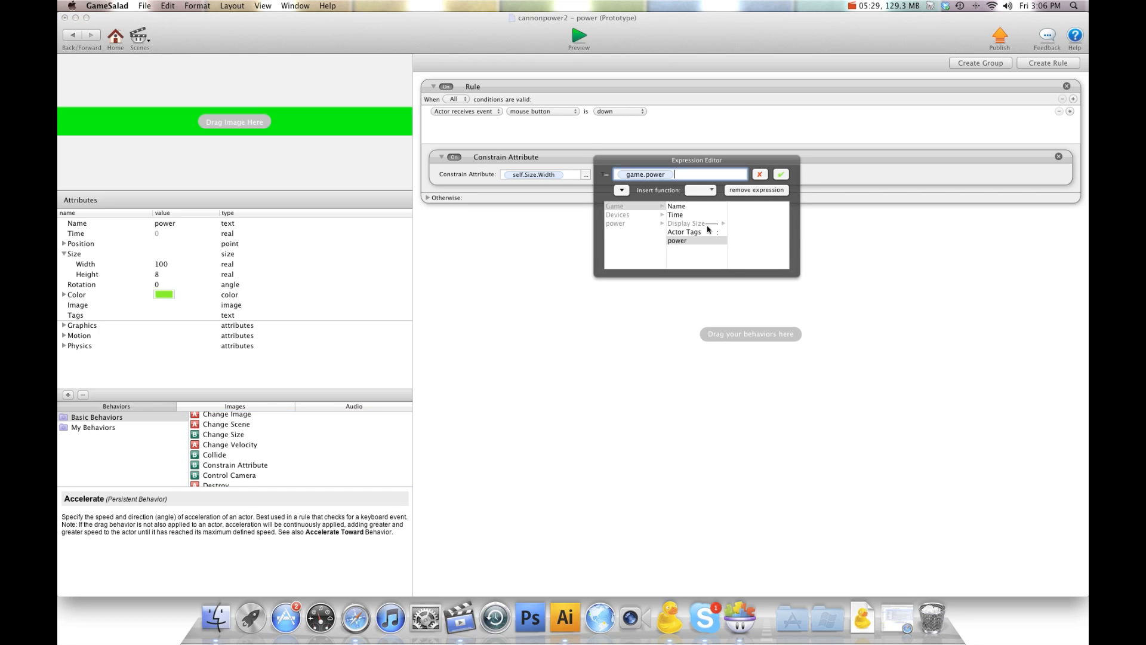
pyautogui.click(779, 174)
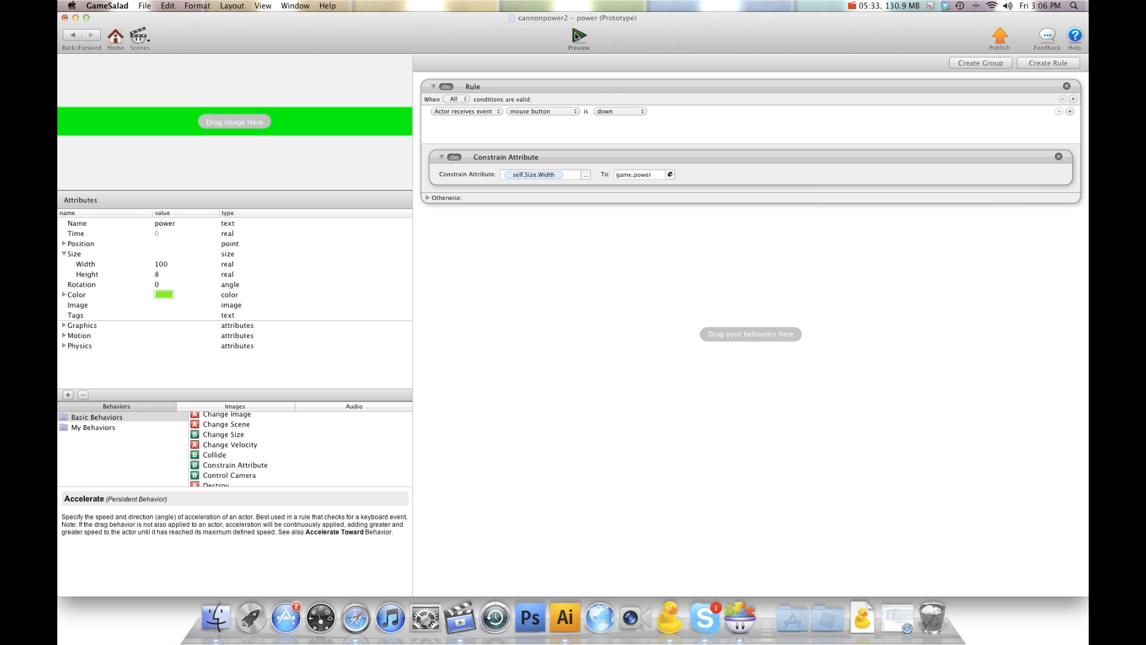
pyautogui.click(578, 34)
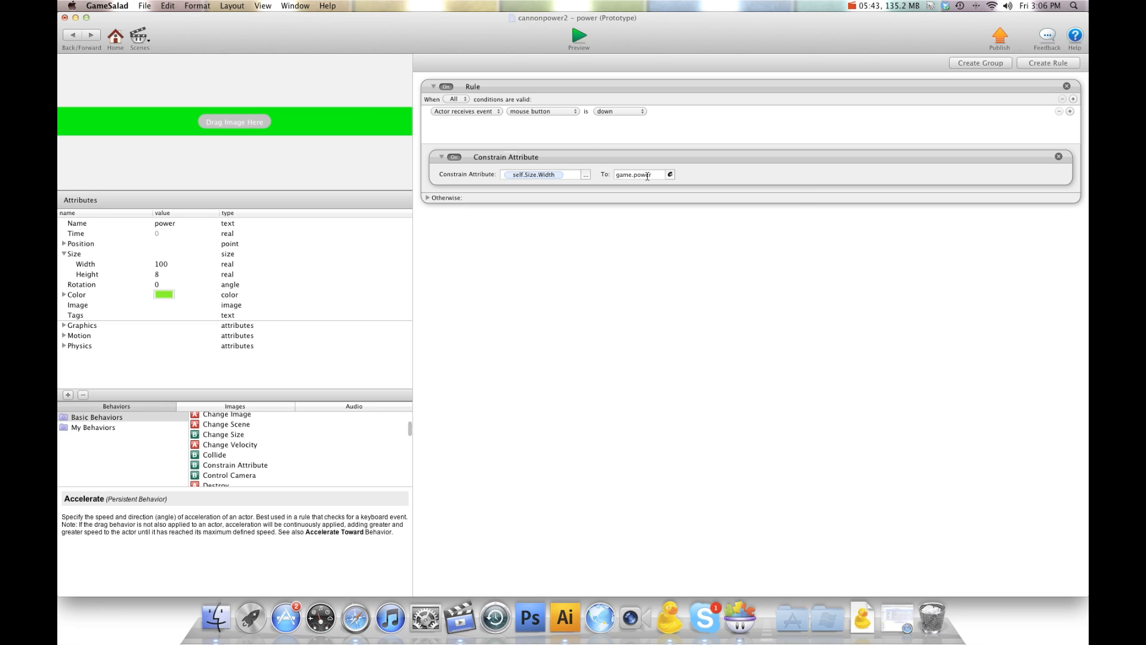
pyautogui.click(637, 174)
pyautogui.write('/6')
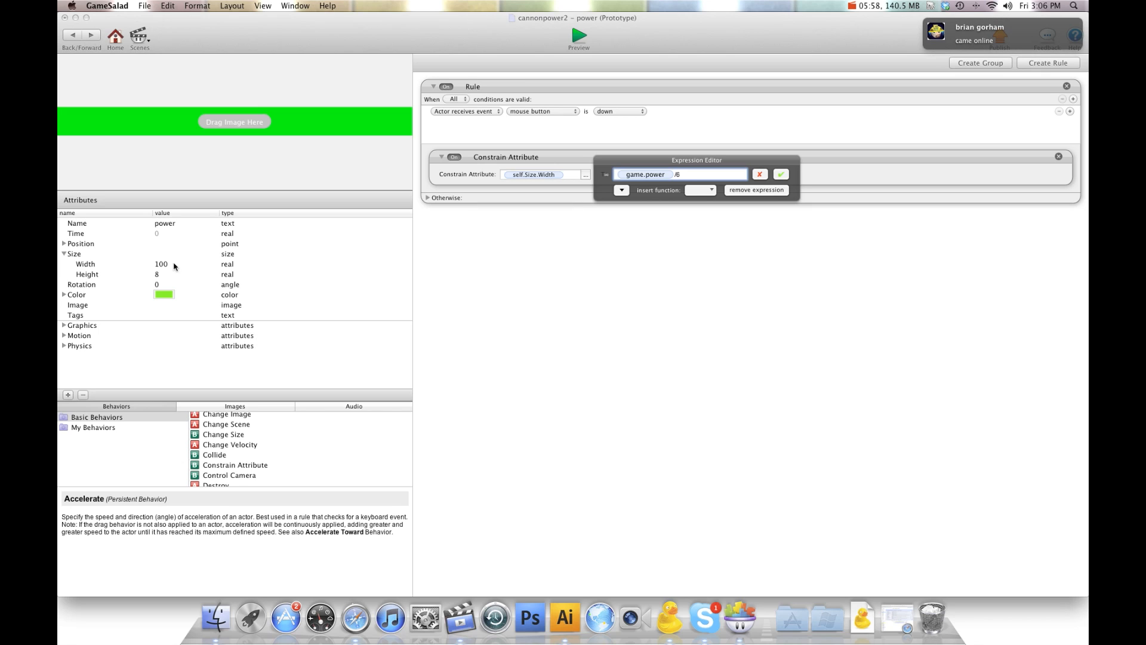
# Step: Confirm the width expression game.power/6 and add a second Constrain Attribute
pyautogui.click(781, 174)
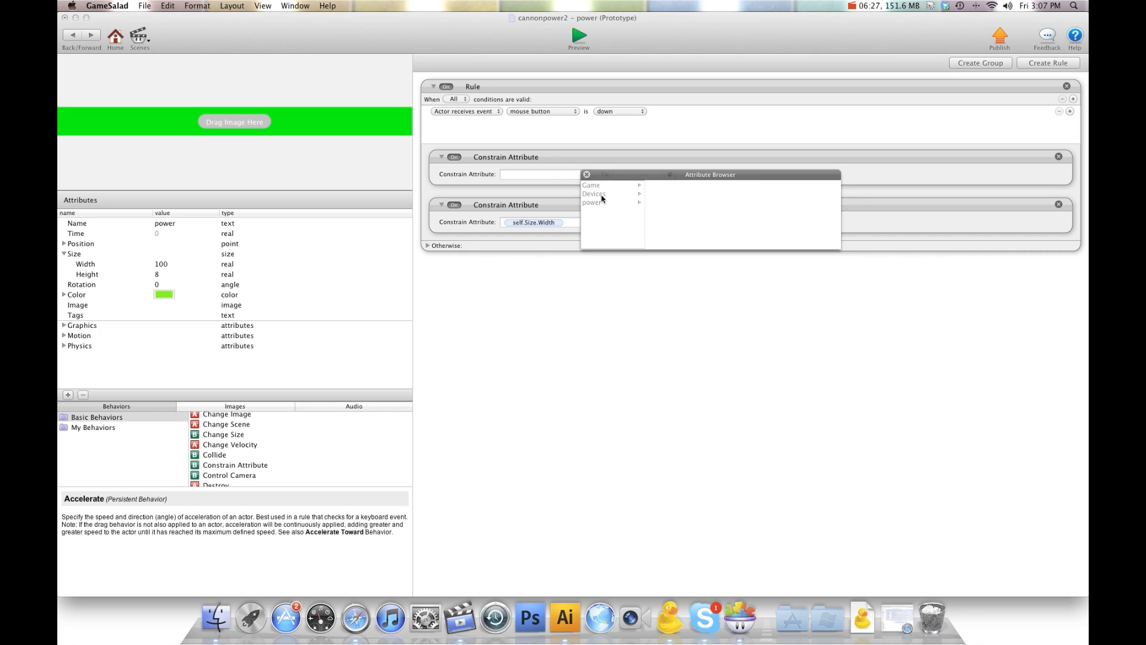
# Step: Target self.Position.X and enter the expression 15+(self.Size.Width/2)
pyautogui.click(592, 203)
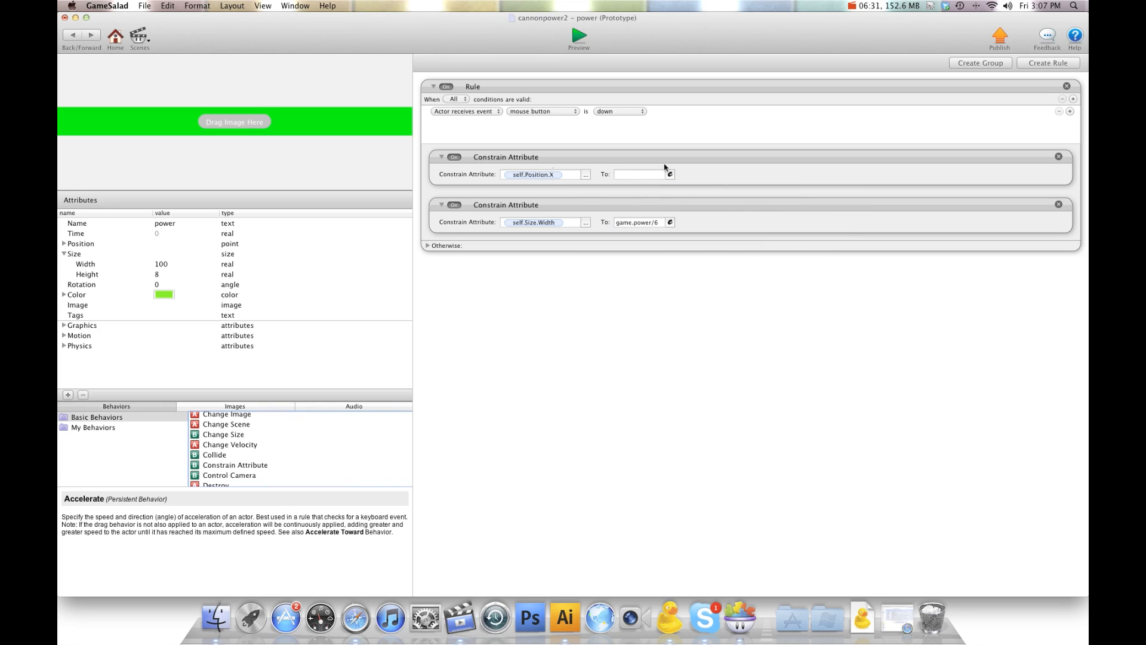
pyautogui.click(639, 174)
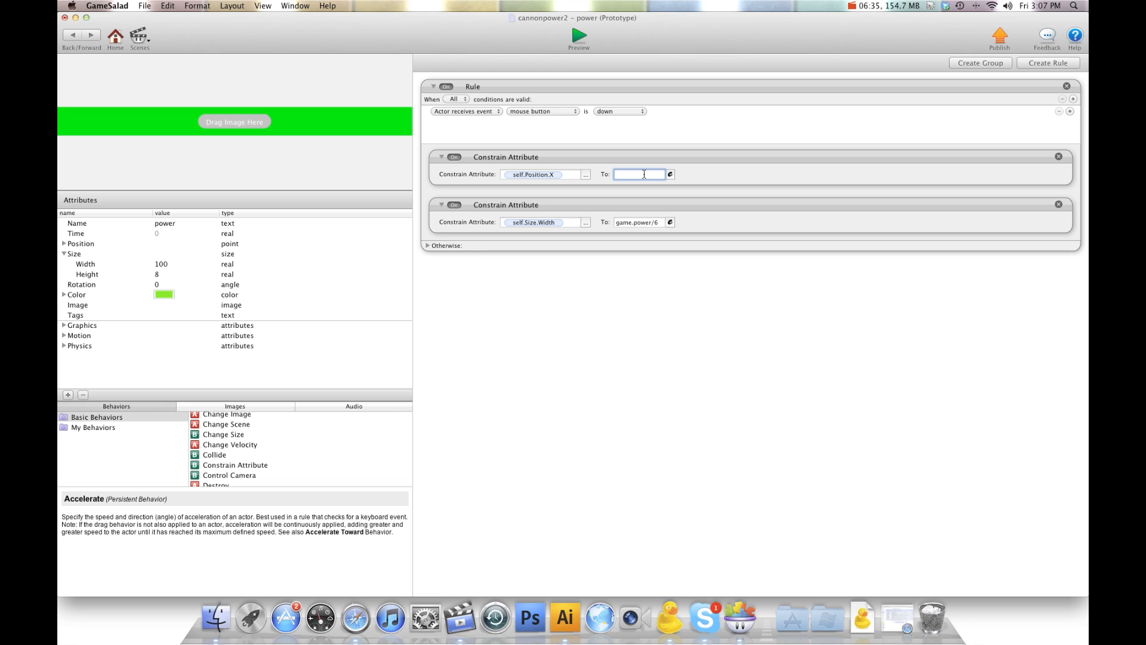
pyautogui.write('15')
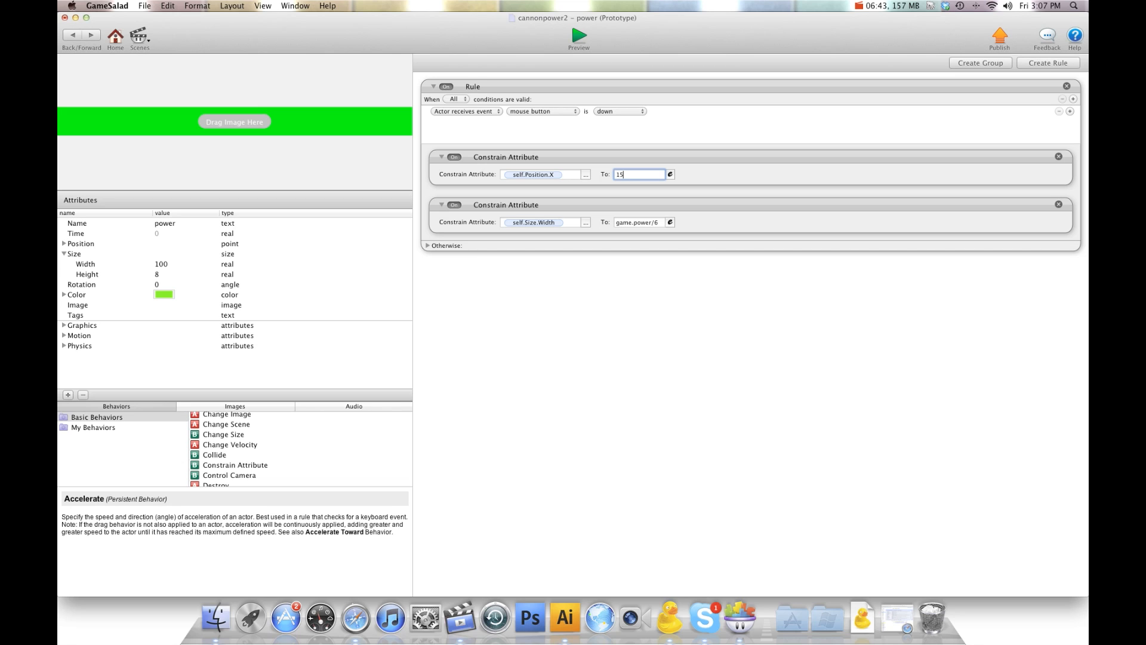
pyautogui.write('+(')
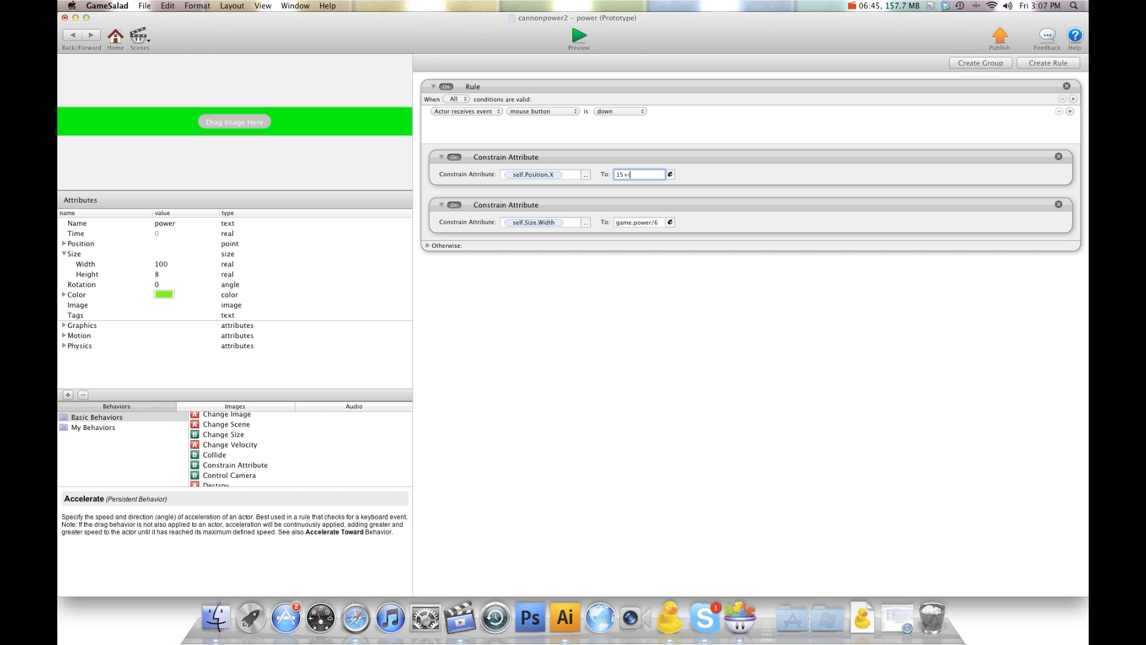
pyautogui.click(669, 175)
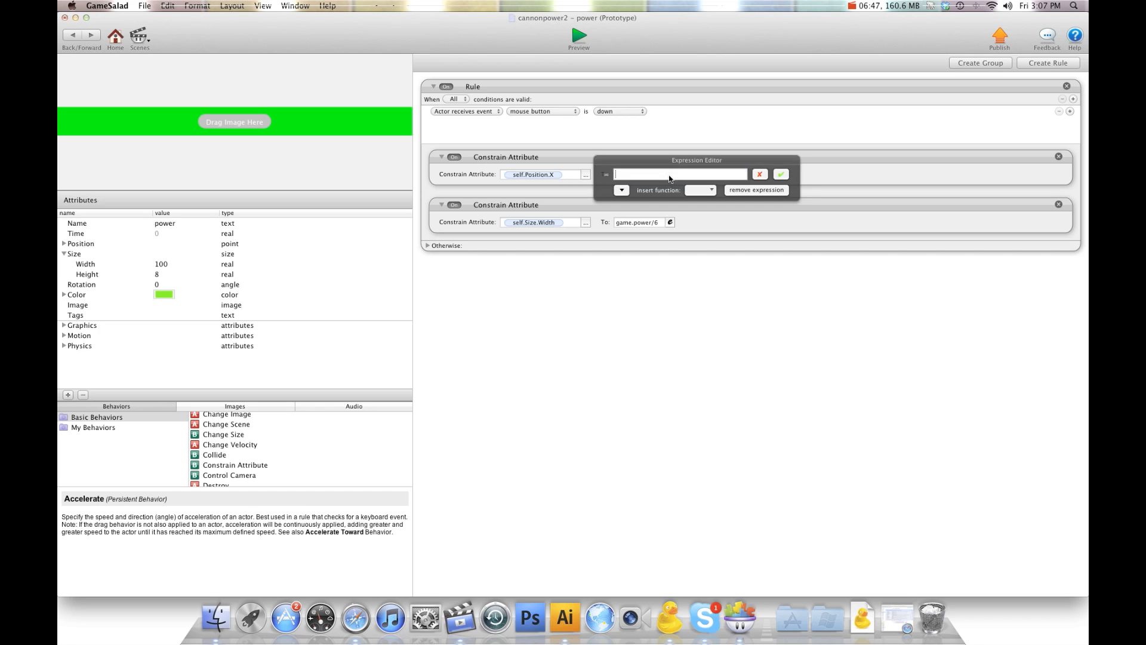
pyautogui.click(678, 174)
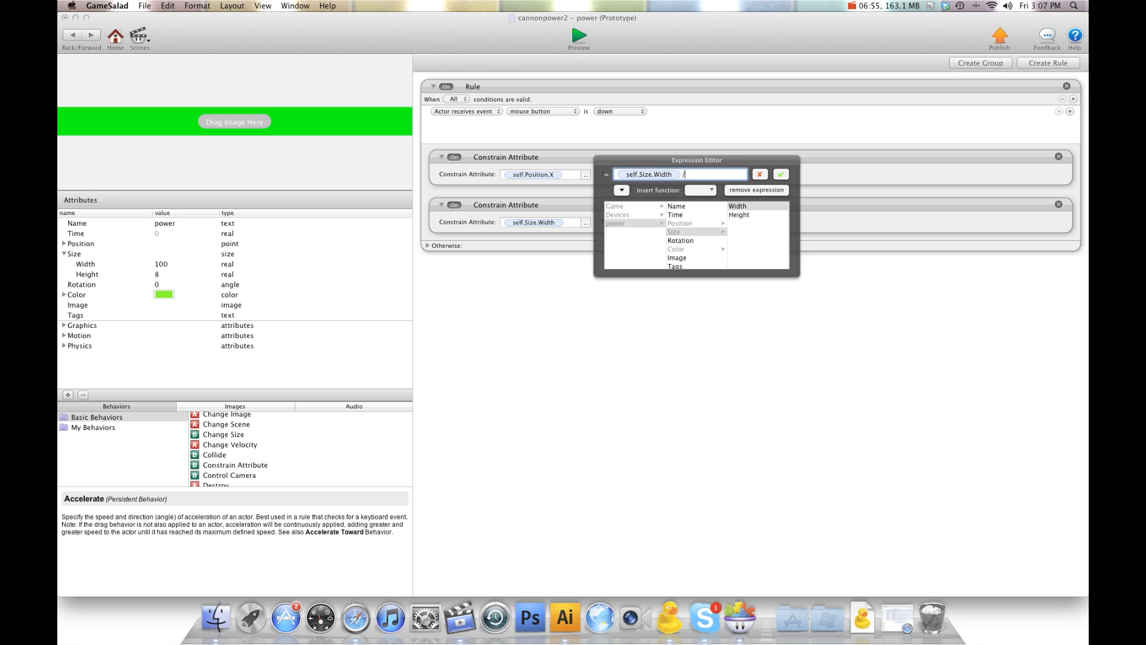
pyautogui.write('2)')
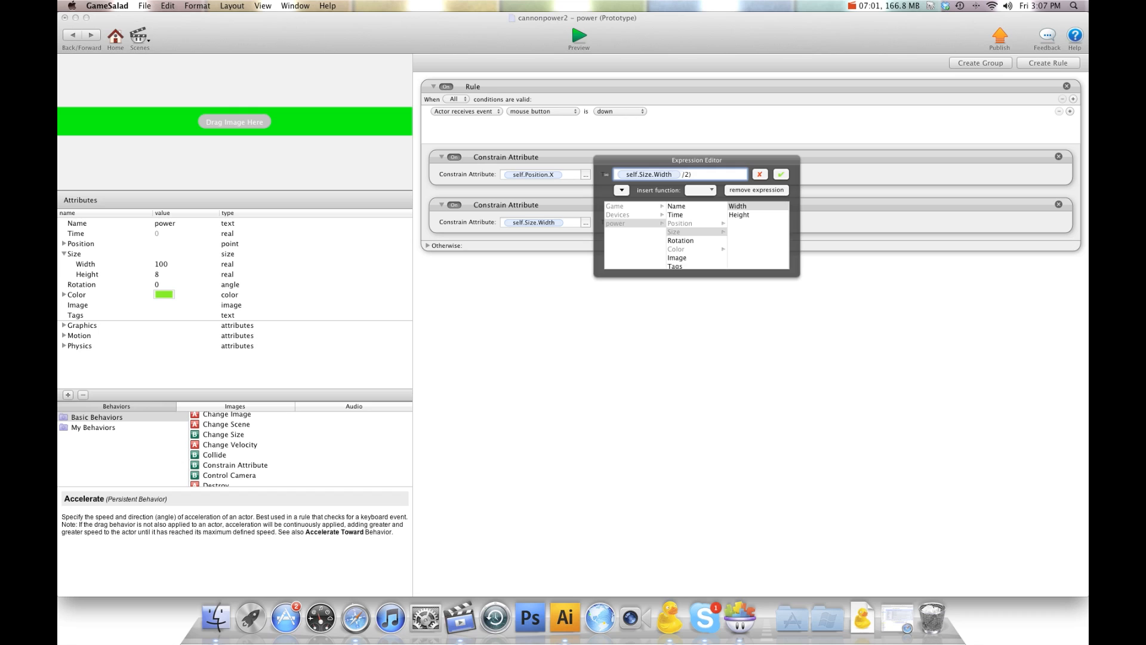
pyautogui.write('15 +')
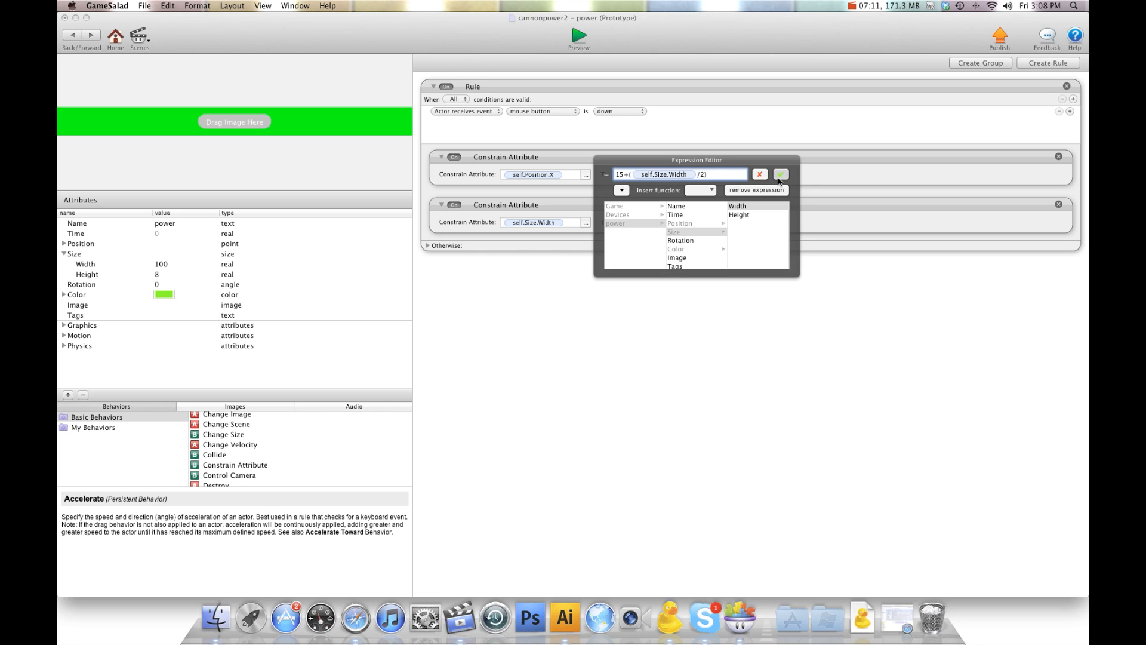
# Step: Confirm the X position expression and return to the Initial Scene
pyautogui.click(780, 175)
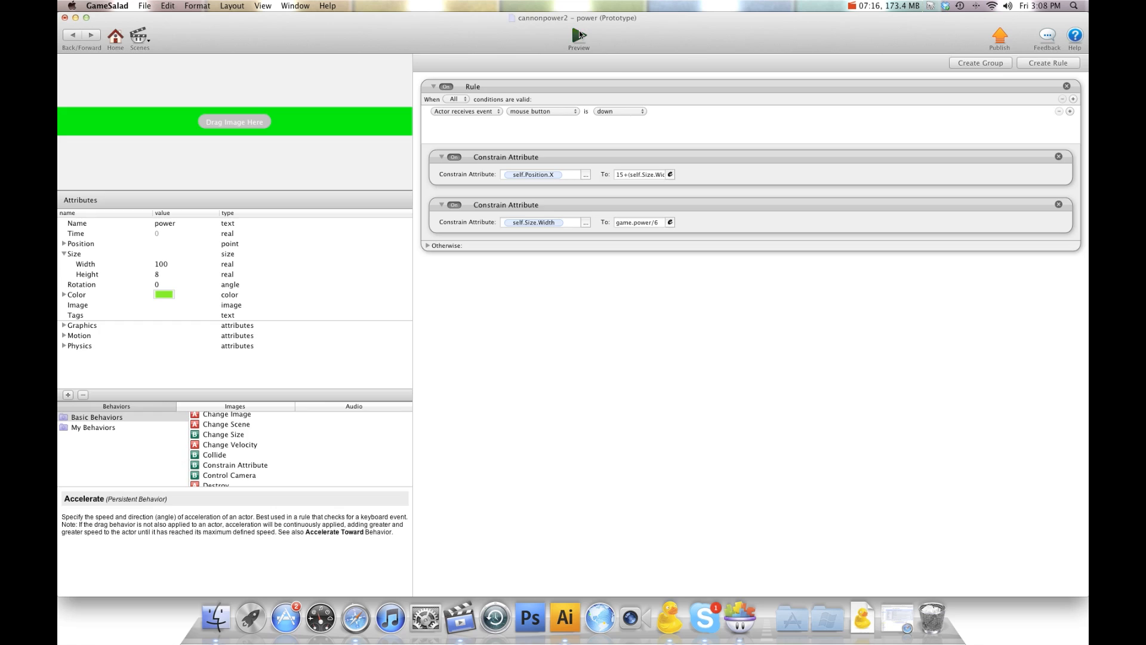
pyautogui.click(578, 35)
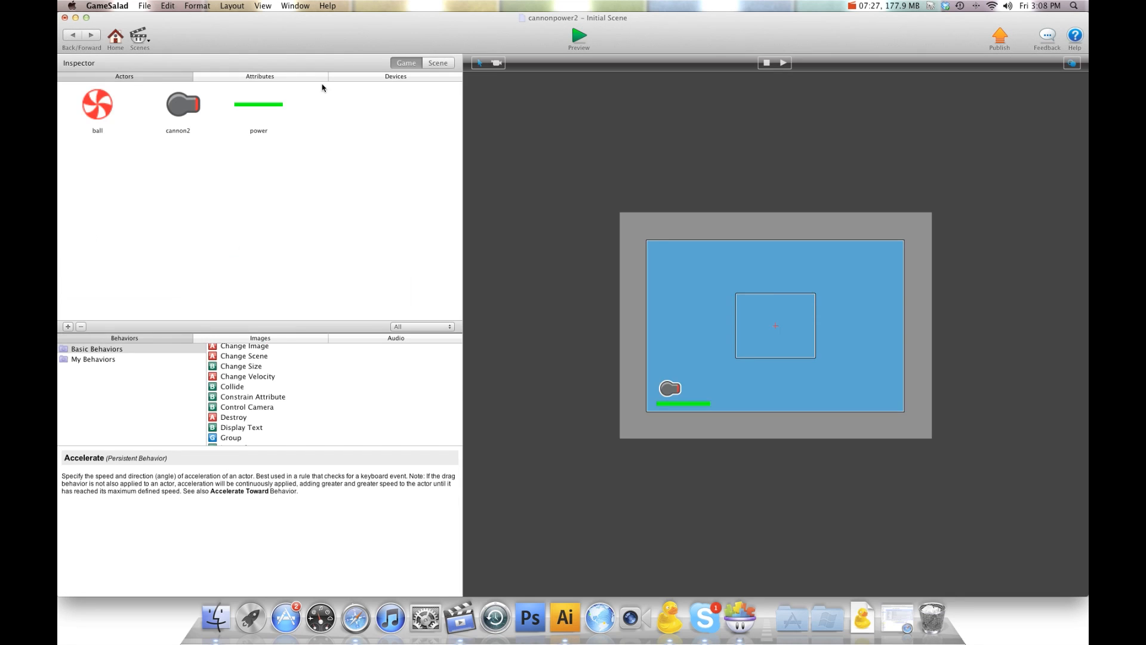
# Step: Set the power actor's Position.X expression to 10+(self.Size.Width/2) and return to the scene
pyautogui.click(178, 107)
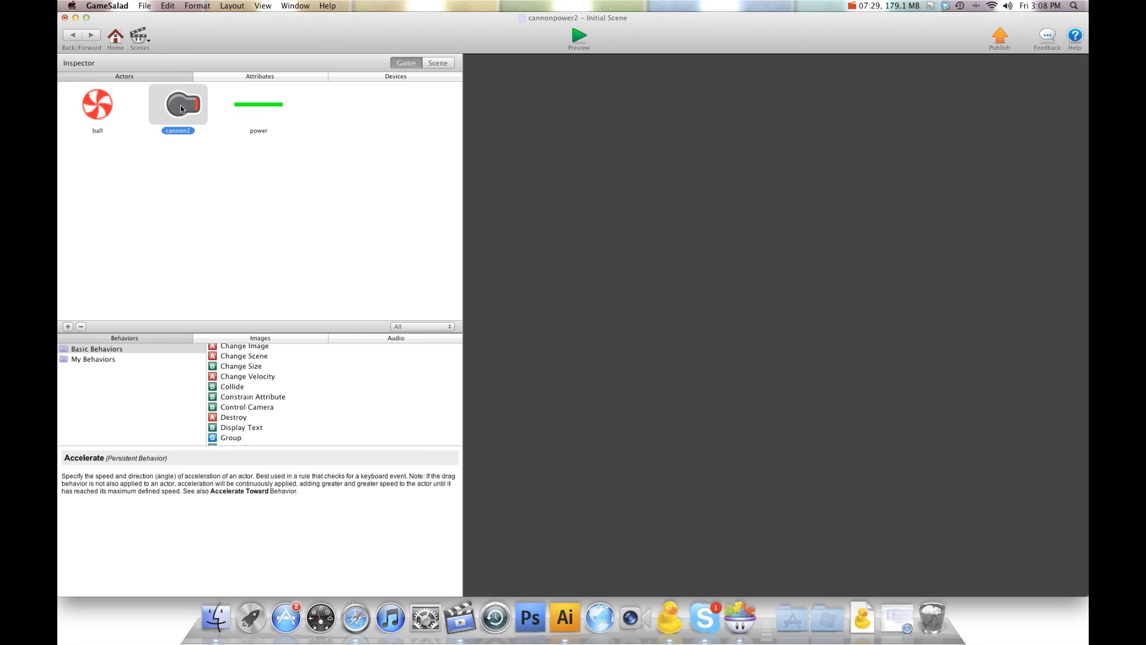
pyautogui.doubleClick(177, 103)
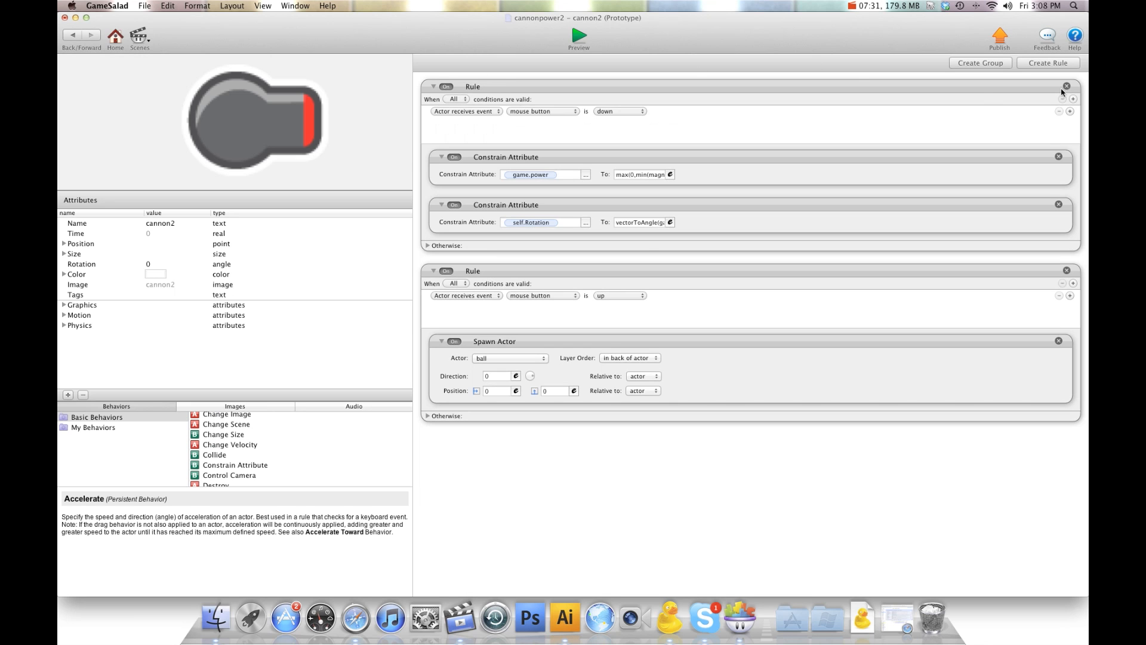
pyautogui.click(578, 34)
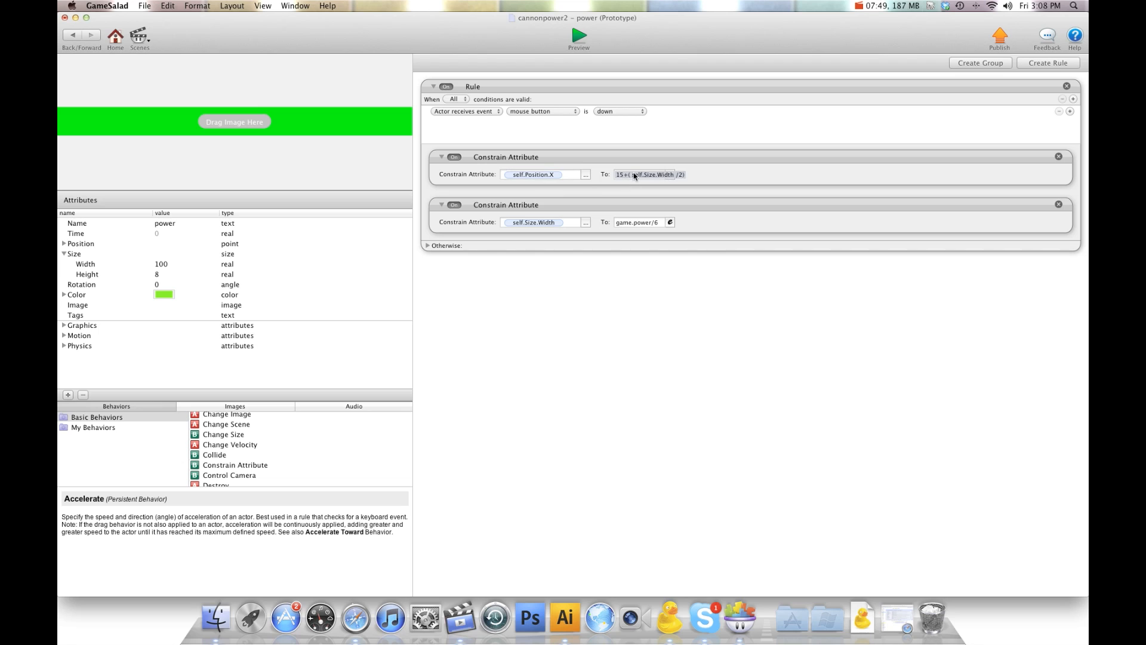
pyautogui.click(647, 175)
pyautogui.write('0')
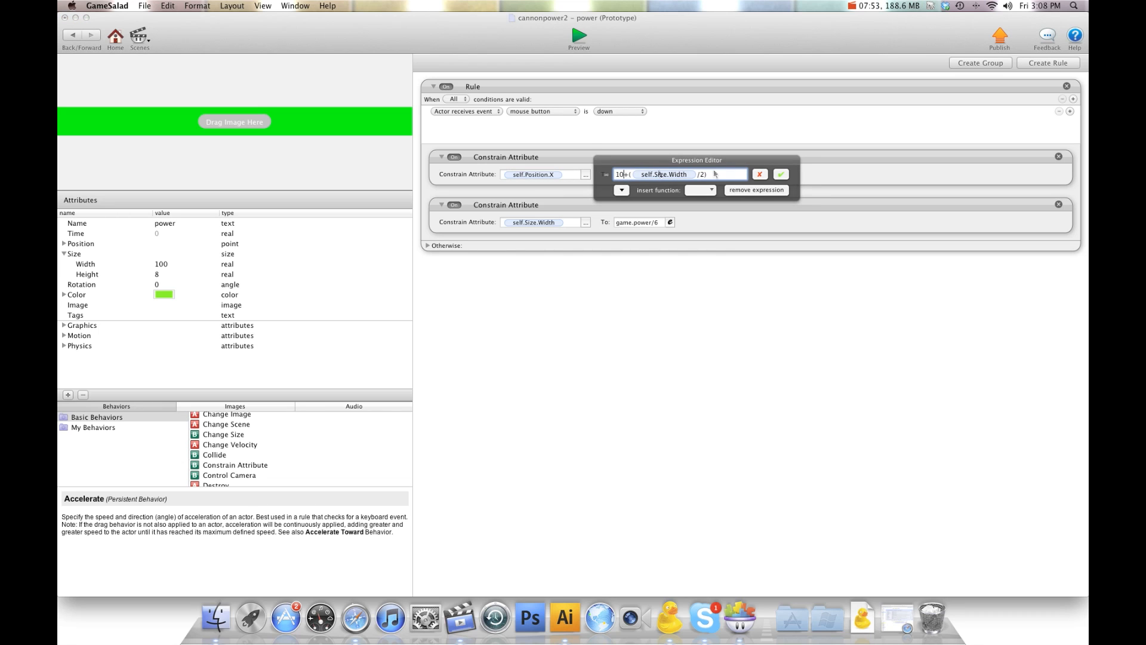
pyautogui.click(781, 175)
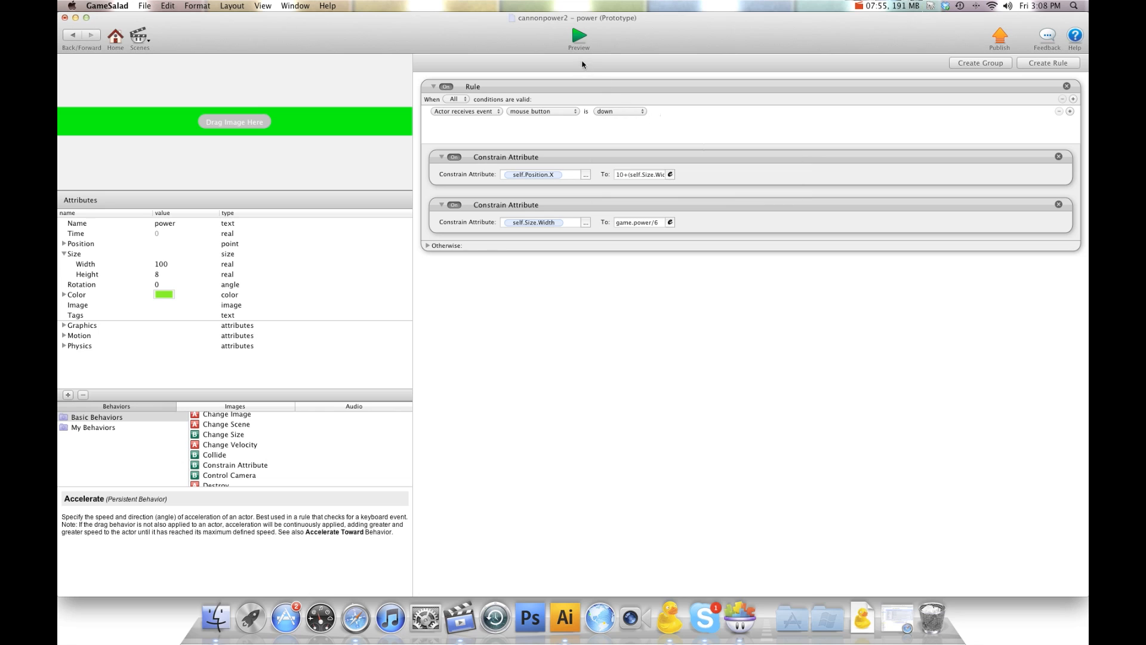
pyautogui.click(578, 34)
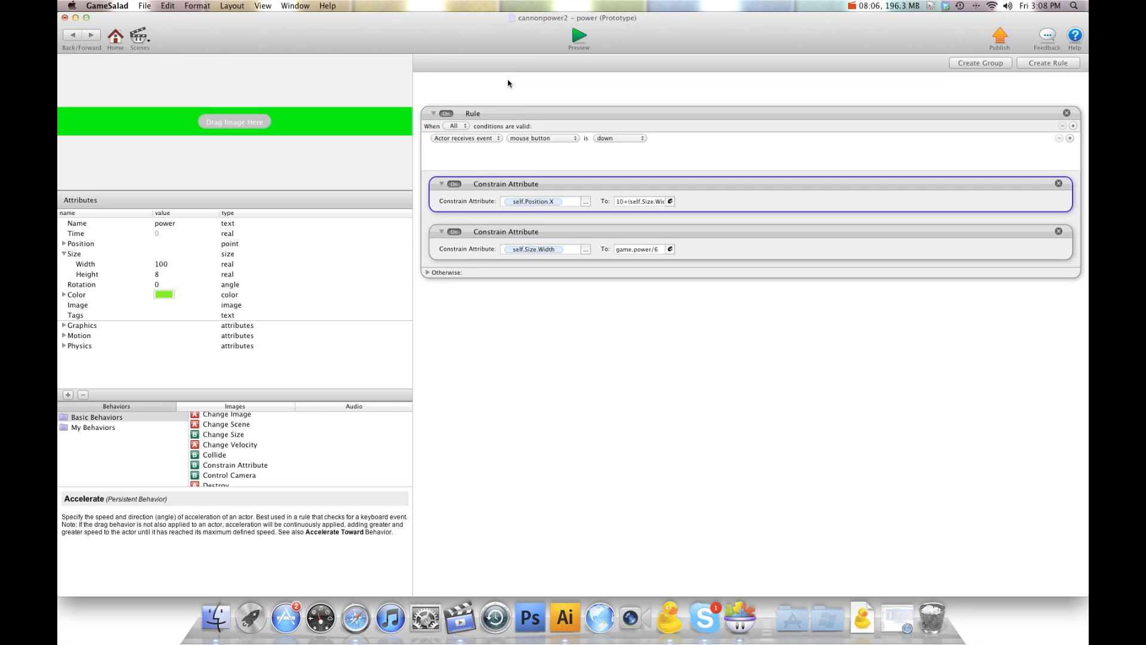
pyautogui.click(578, 35)
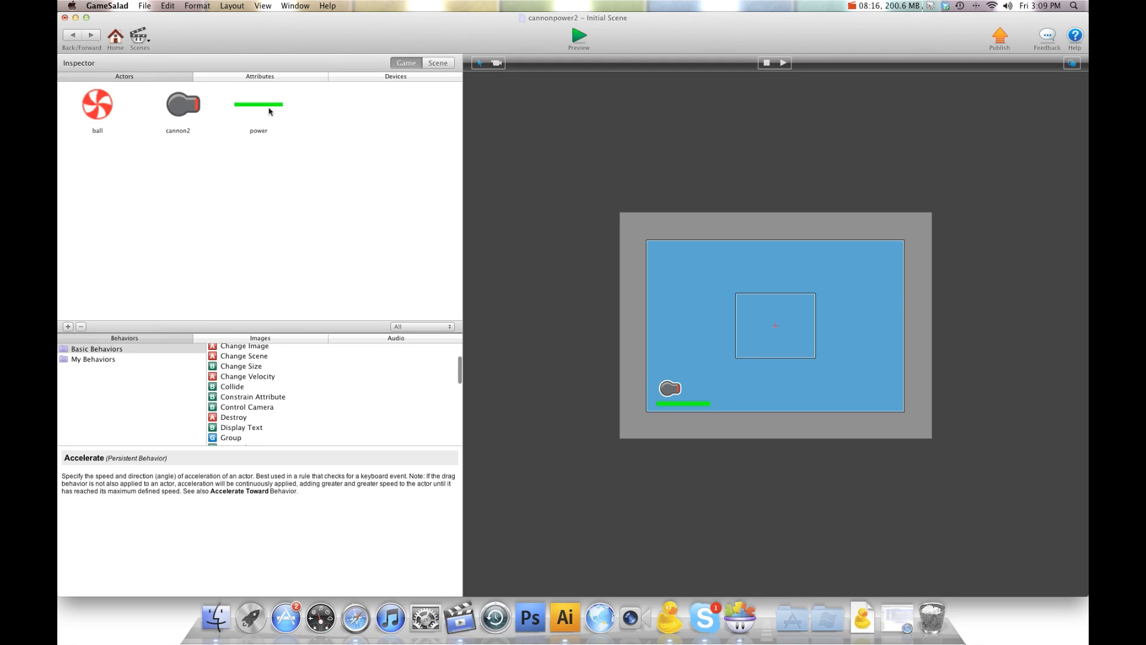
pyautogui.moveTo(259, 105)
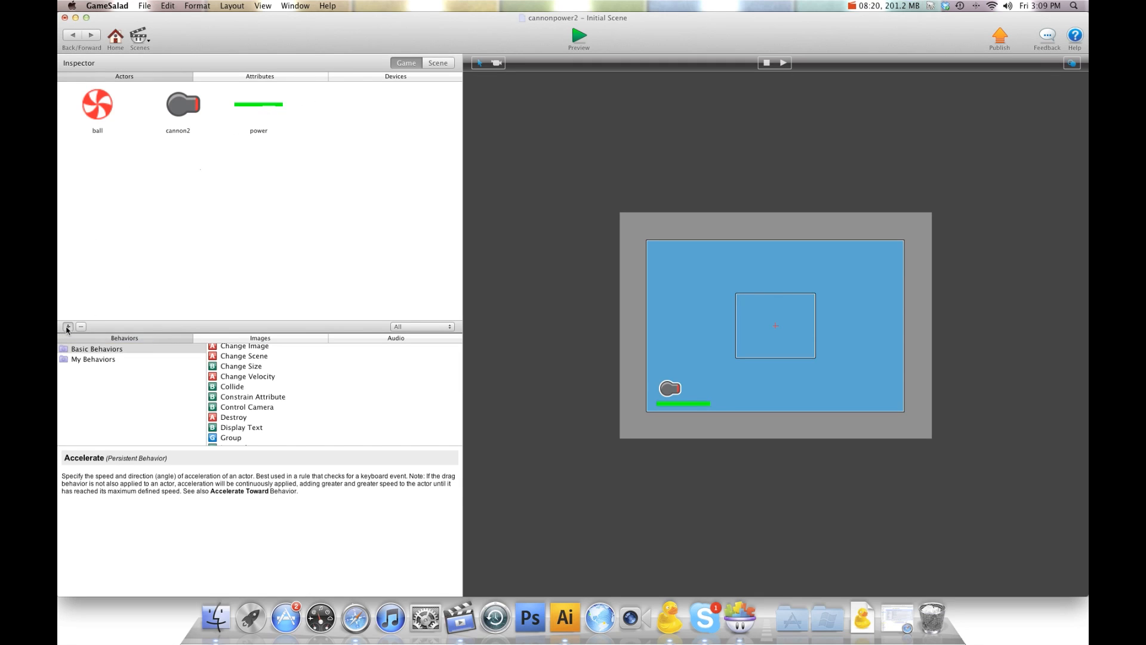
# Step: Add a powerBG actor sized 100 by 8 with a dark colour and return to the scene
pyautogui.click(67, 326)
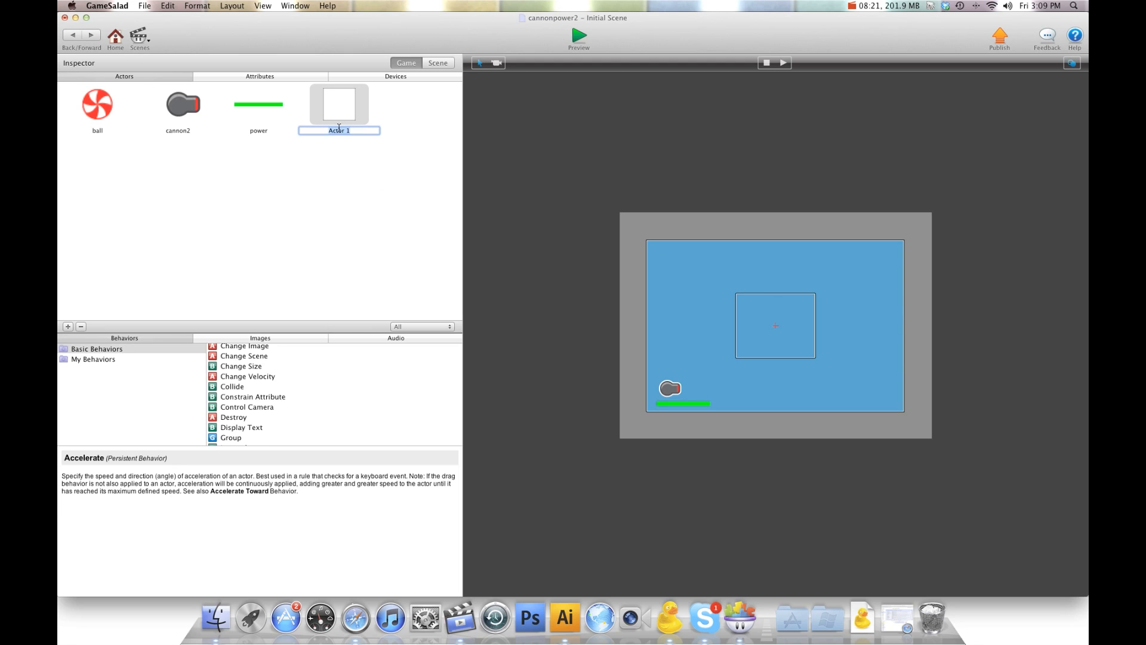
pyautogui.write('powerBG')
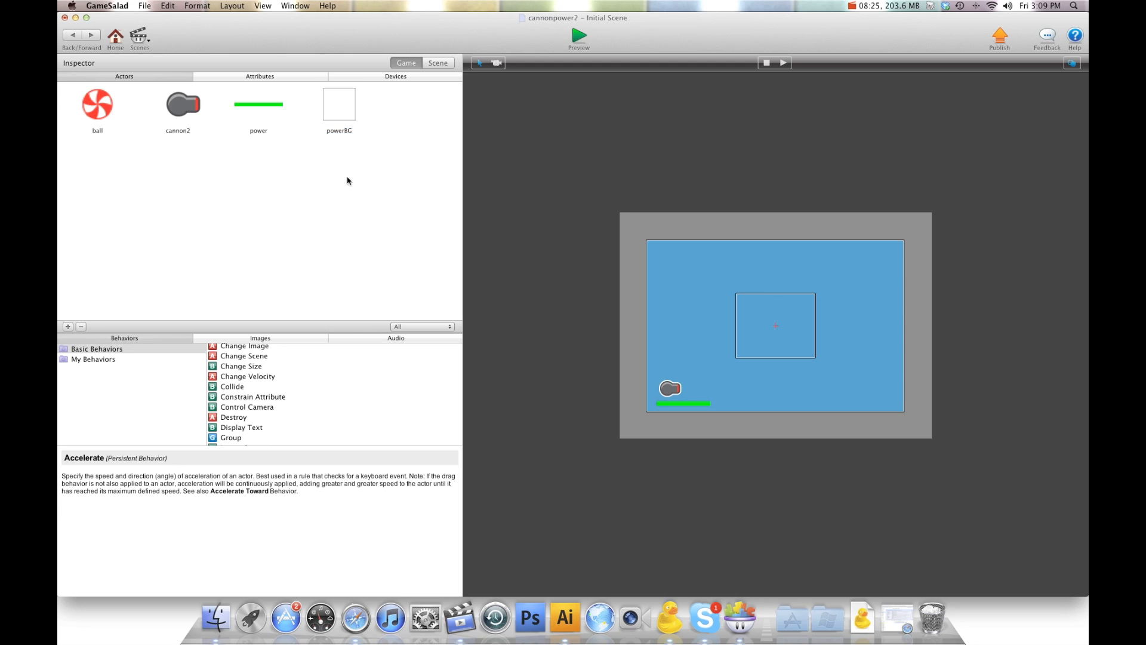
pyautogui.doubleClick(338, 104)
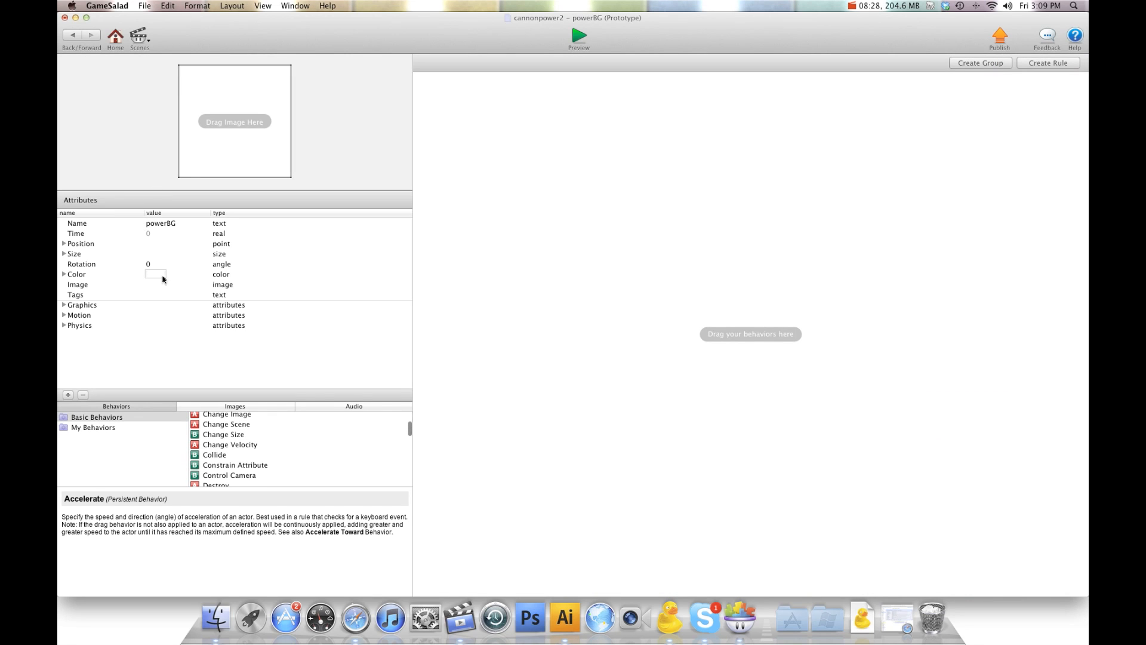
pyautogui.click(156, 274)
pyautogui.write('8')
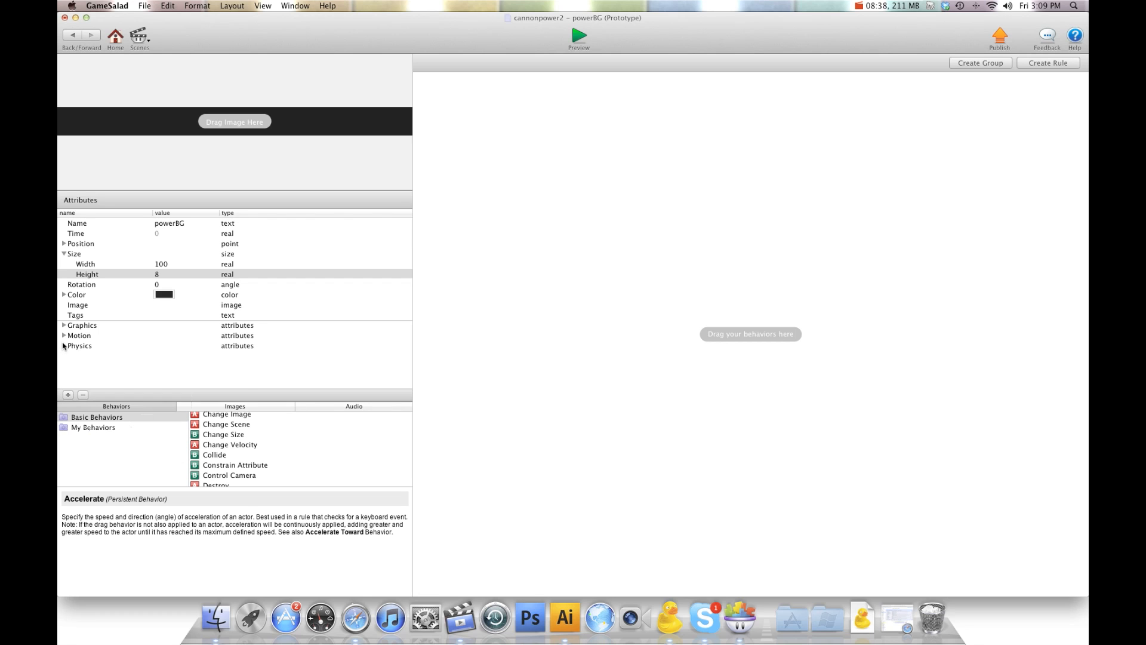
pyautogui.click(65, 345)
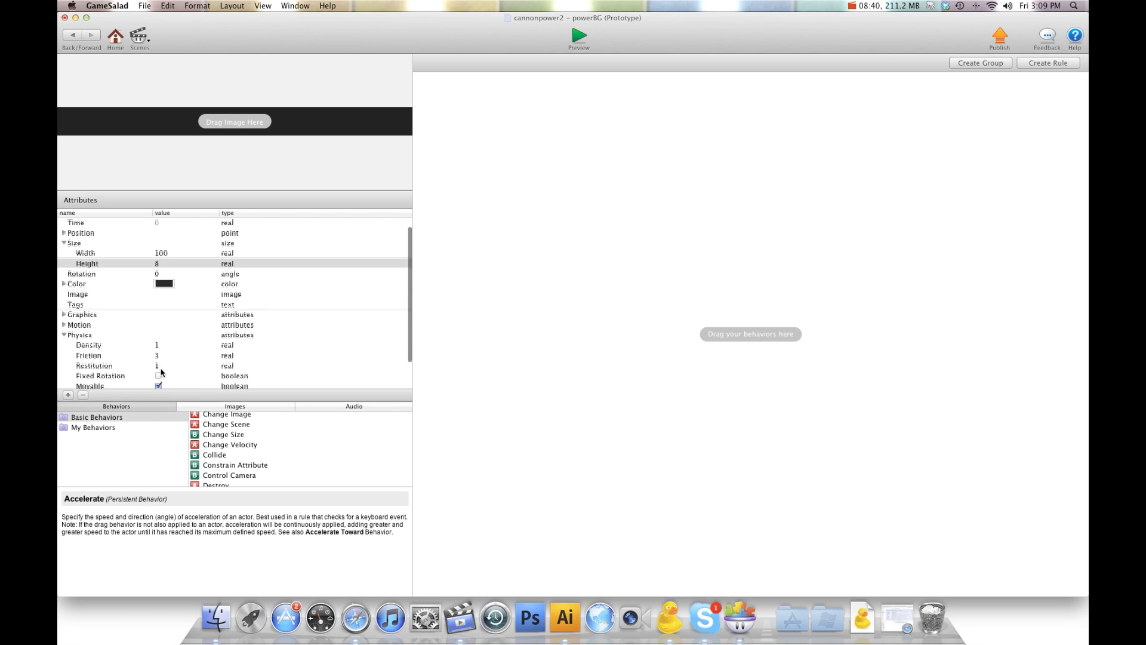
pyautogui.click(157, 381)
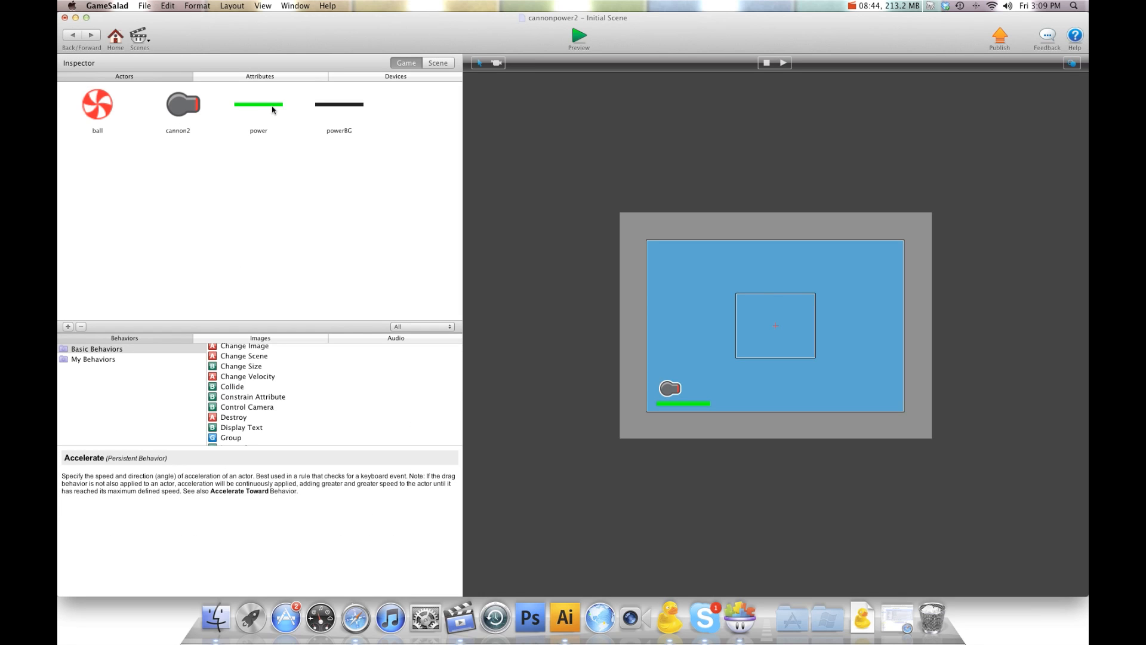
# Step: Give the power actor a Spawn Actor behaviour spawning powerBG in back of the actor
pyautogui.doubleClick(258, 104)
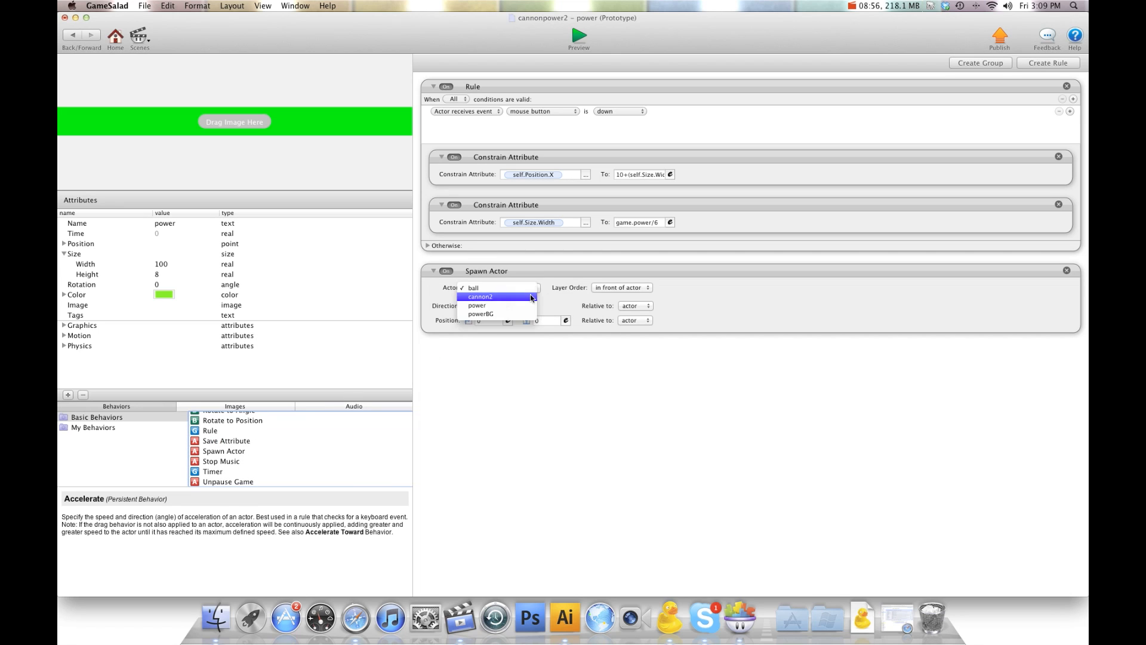
pyautogui.click(481, 314)
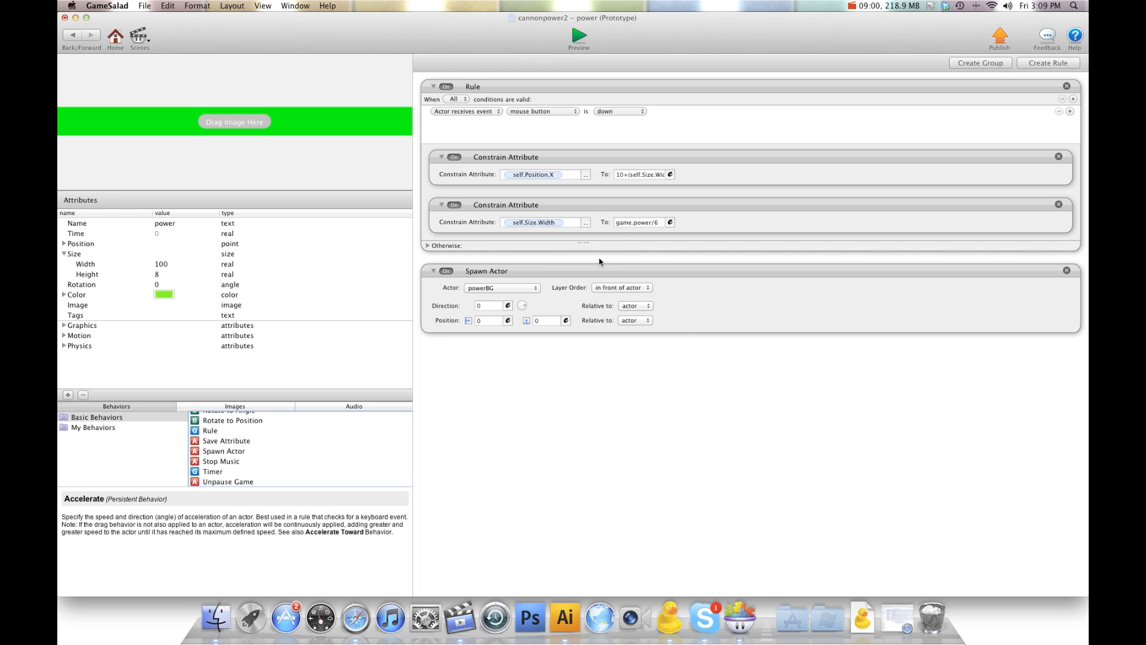
pyautogui.click(621, 286)
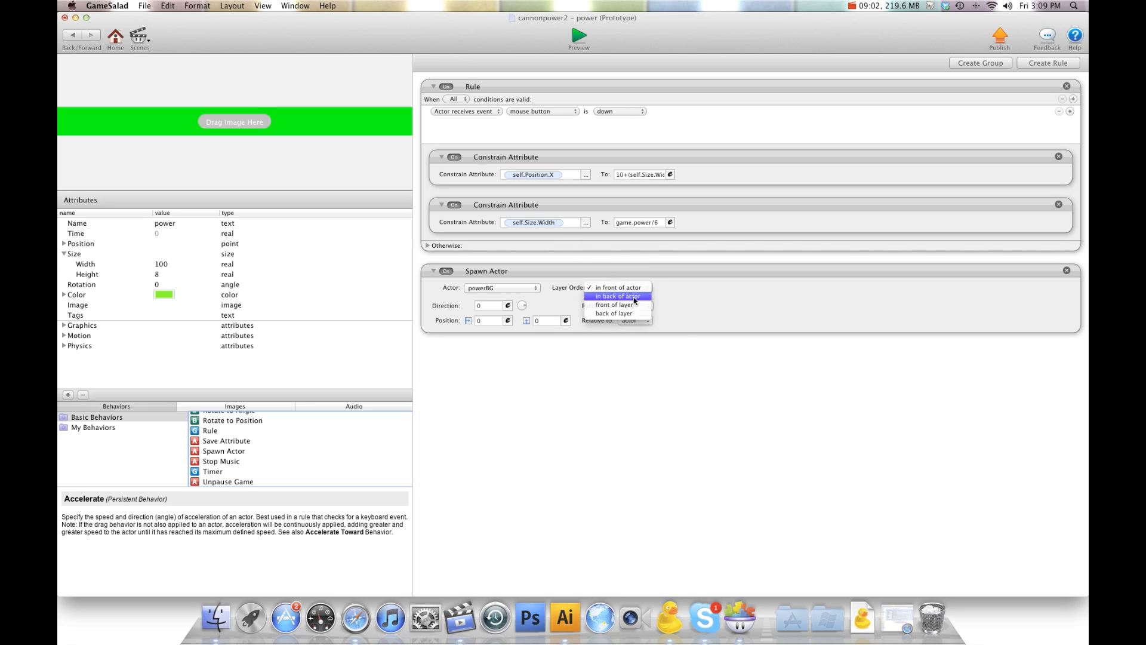
pyautogui.click(616, 294)
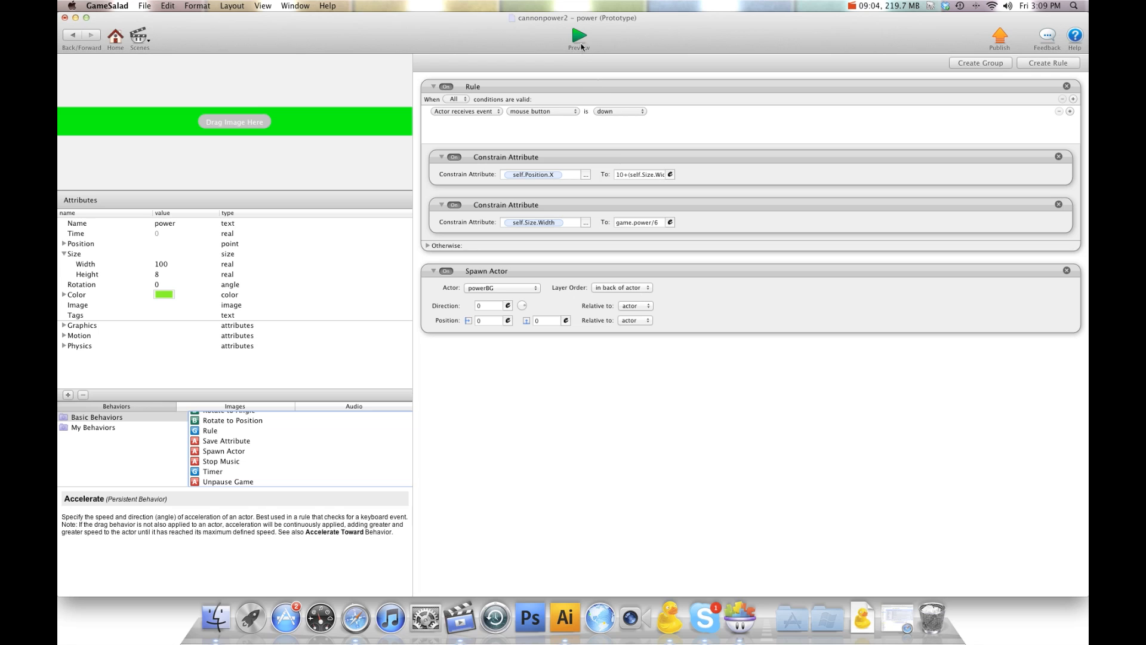
# Step: Preview the game to check the green power bar over the dark background bar
pyautogui.click(578, 34)
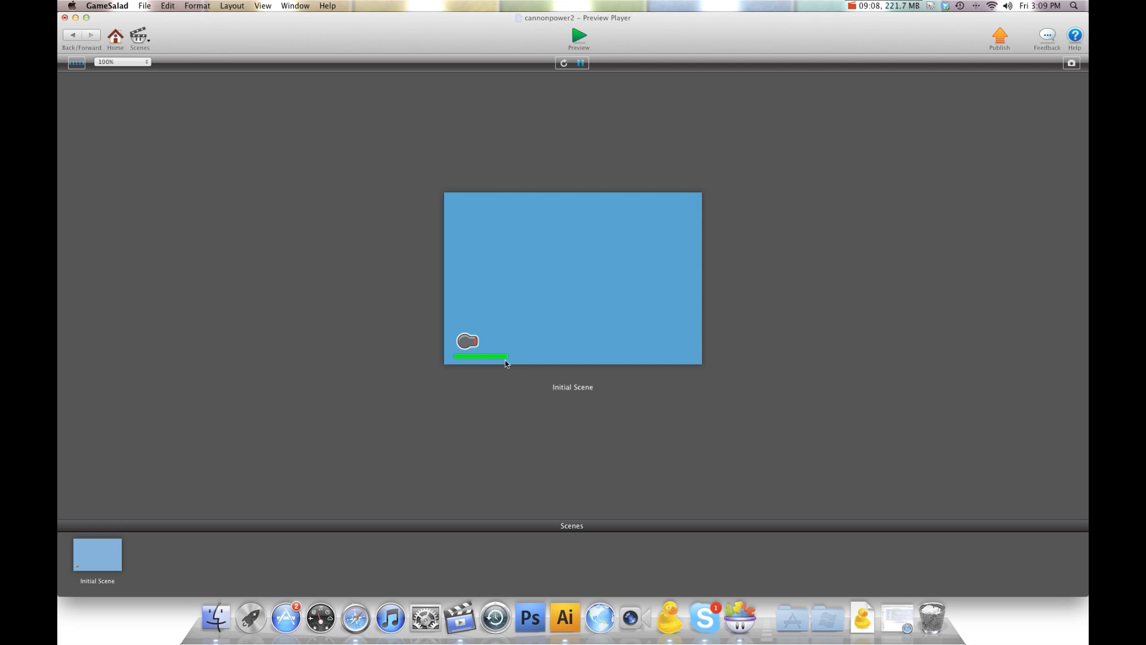
pyautogui.moveTo(531, 306)
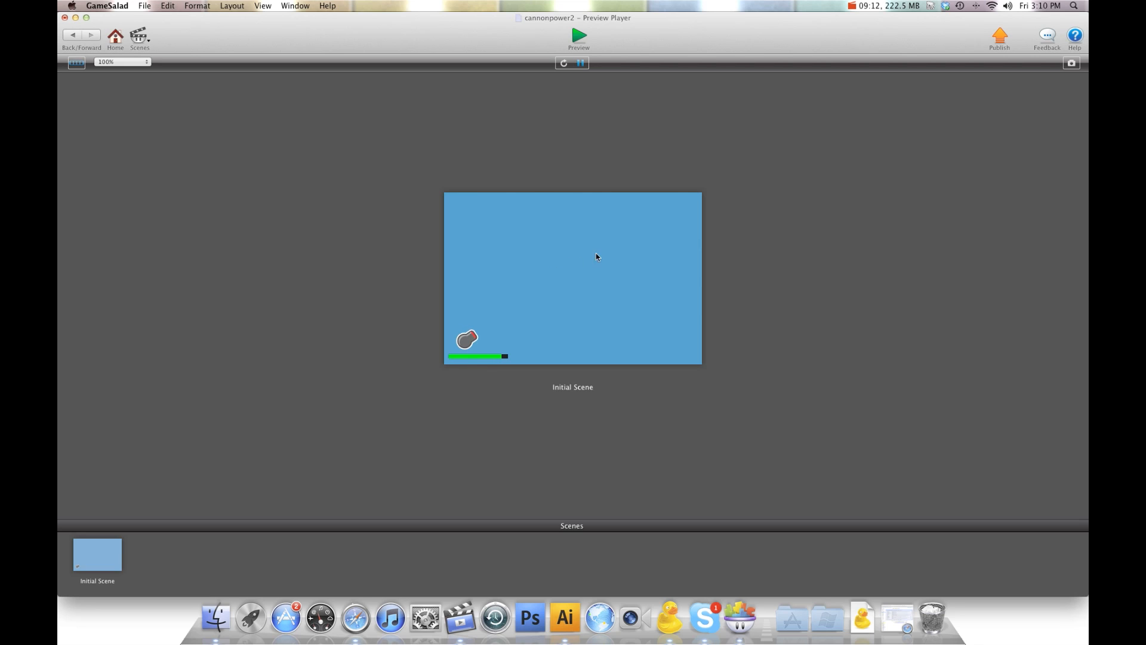
pyautogui.moveTo(604, 259)
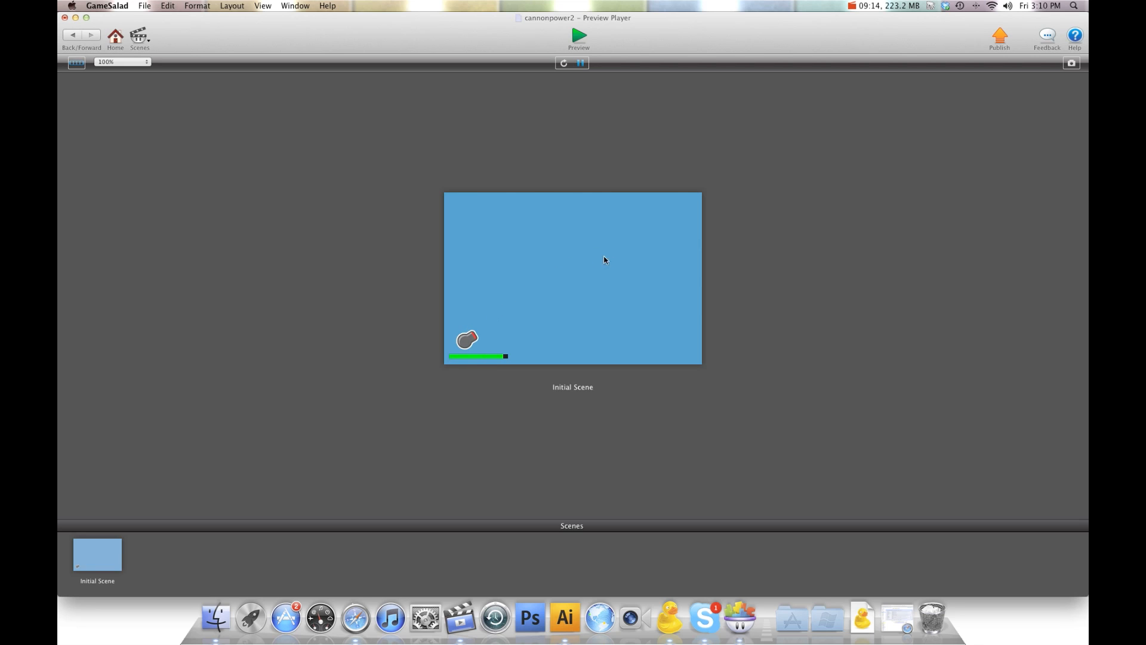